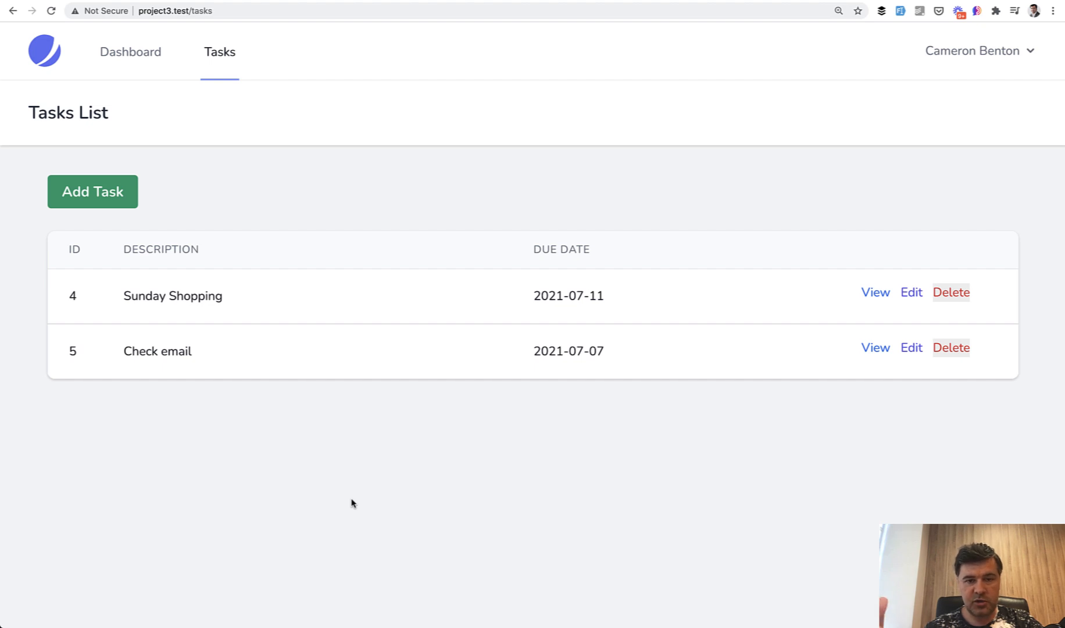
mouse_move(54, 293)
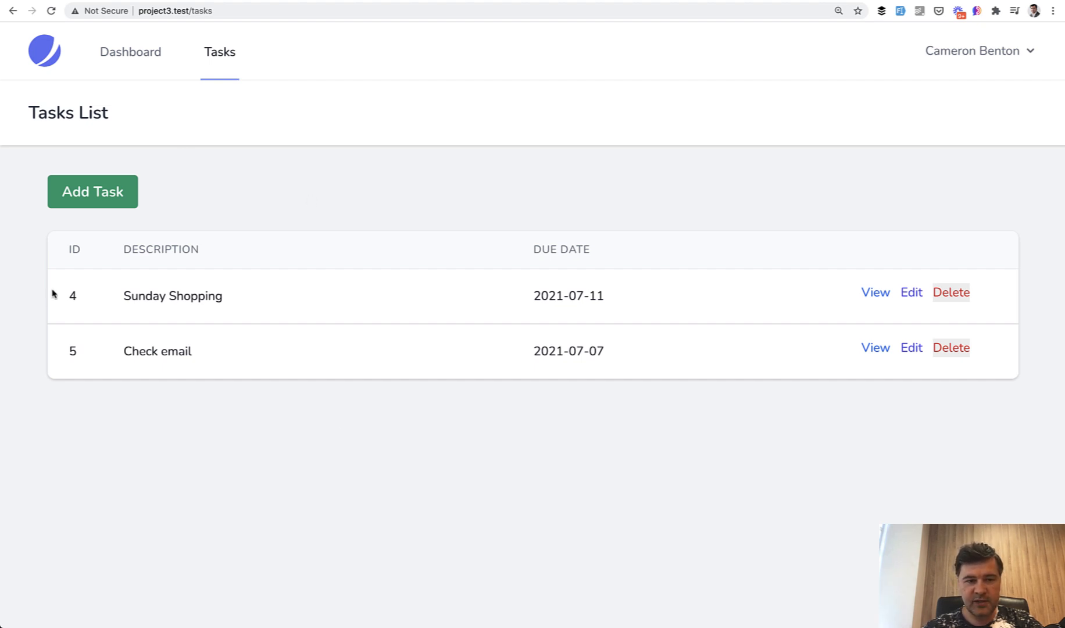
mouse_move(803, 299)
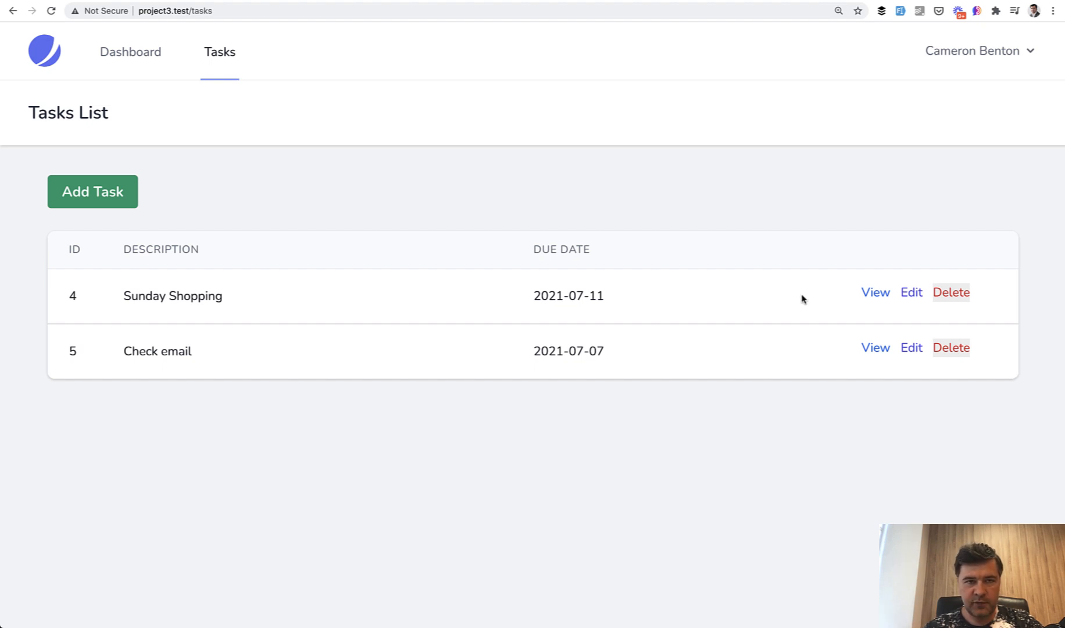
mouse_move(140, 293)
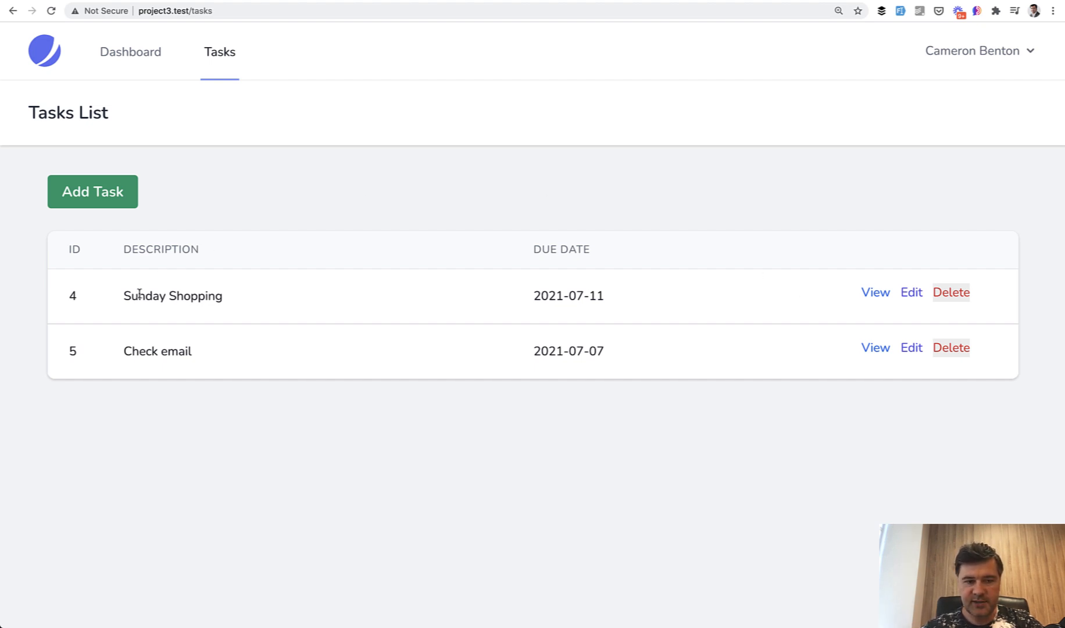
mouse_move(263, 307)
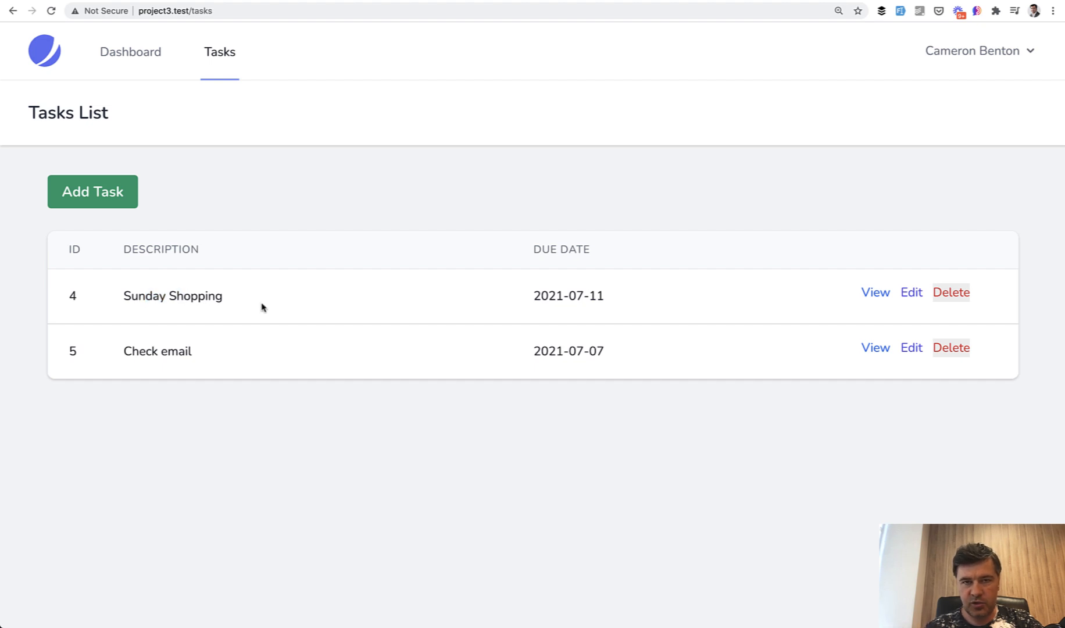
mouse_move(605, 277)
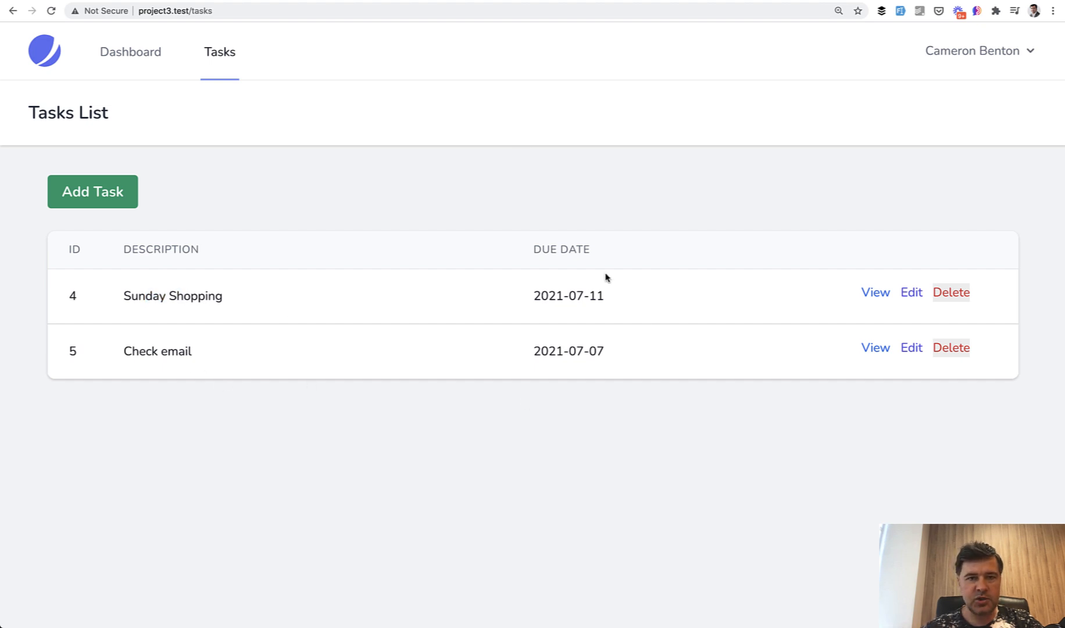
mouse_move(1025, 237)
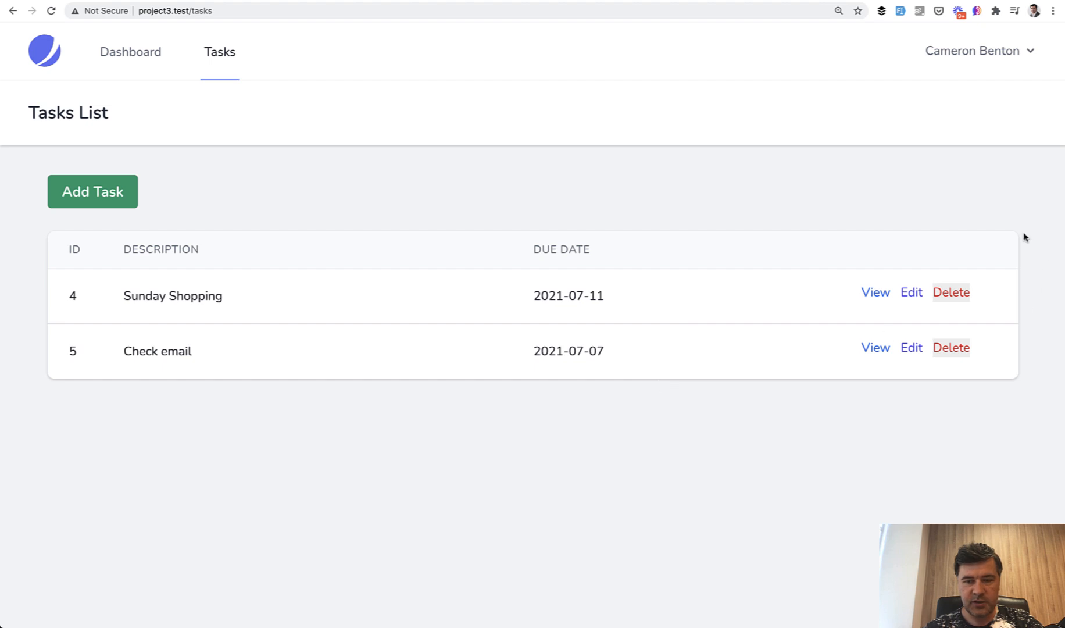
mouse_move(814, 306)
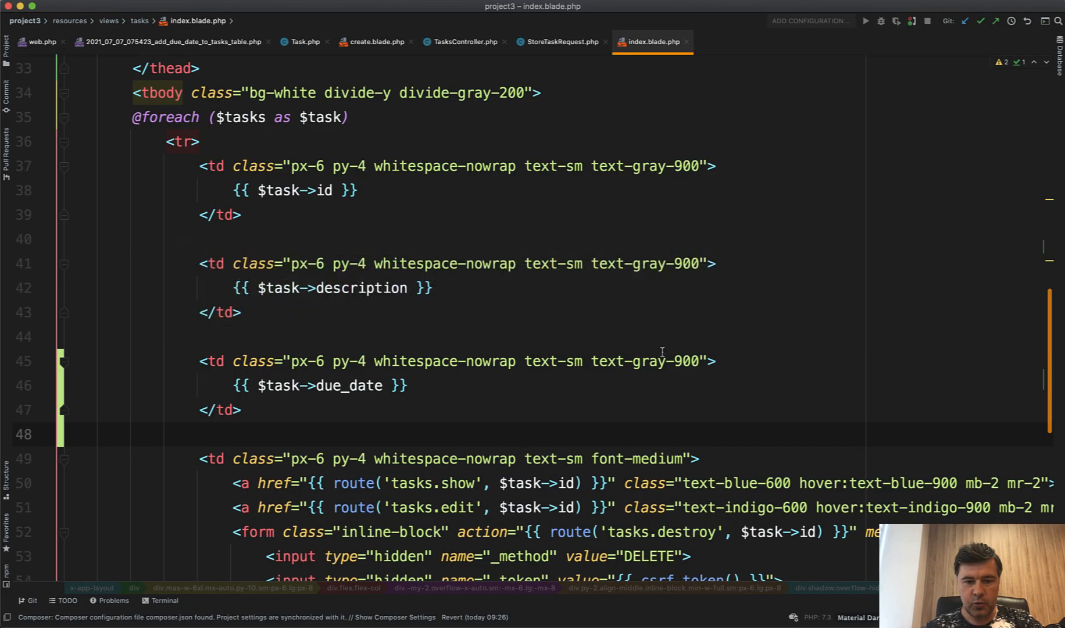
Scroll through index.blade.php to the task row's show link.
scroll(down, 3)
text(clone)
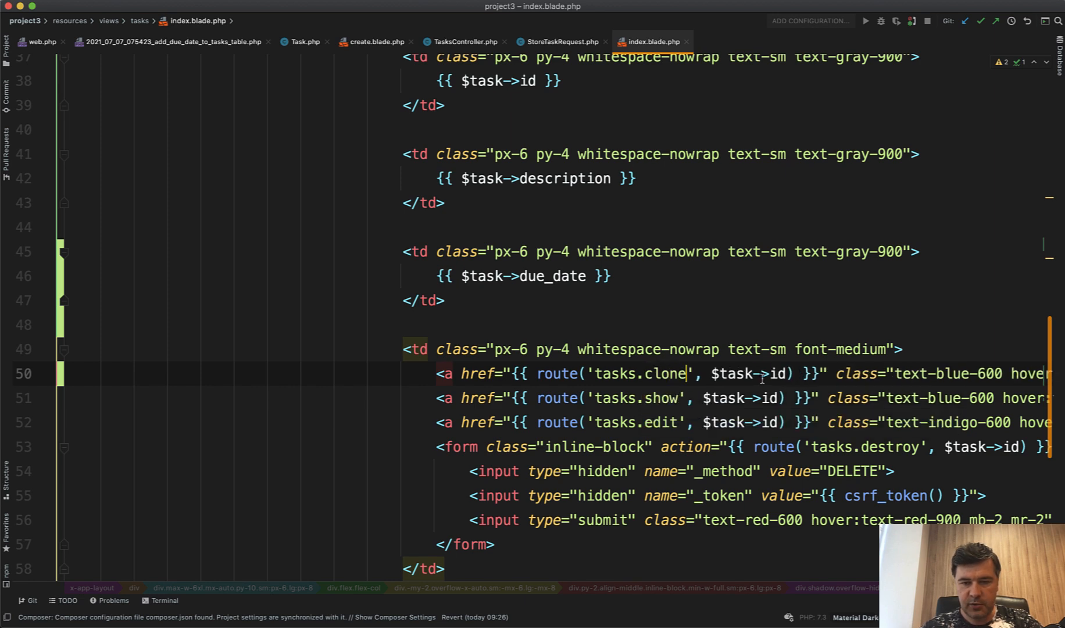
scroll(right, 3)
text(web.php)
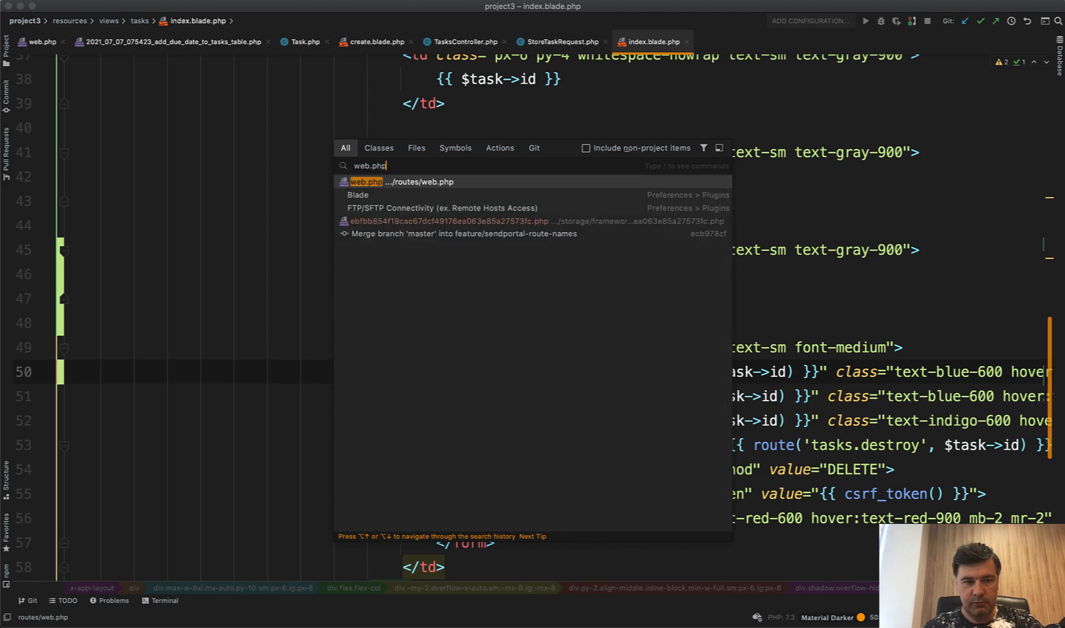
Add Route::get('tasks/{task_id}/clone', [TasksController::class, 'clone'])->name('tasks.clone') to web.php.
click(403, 181)
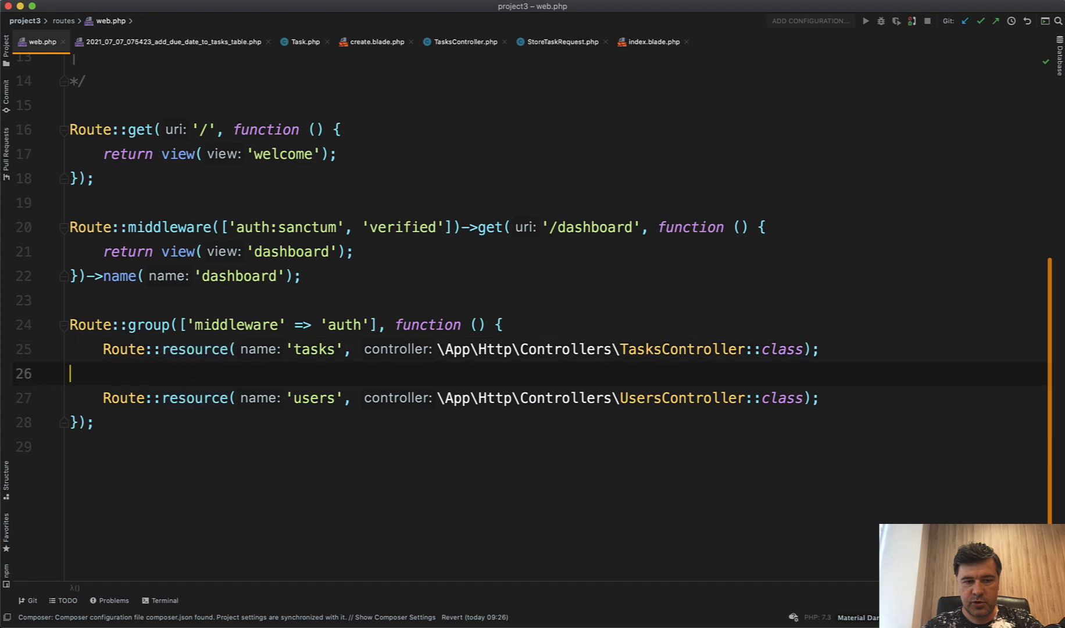
text(Route::get('t)
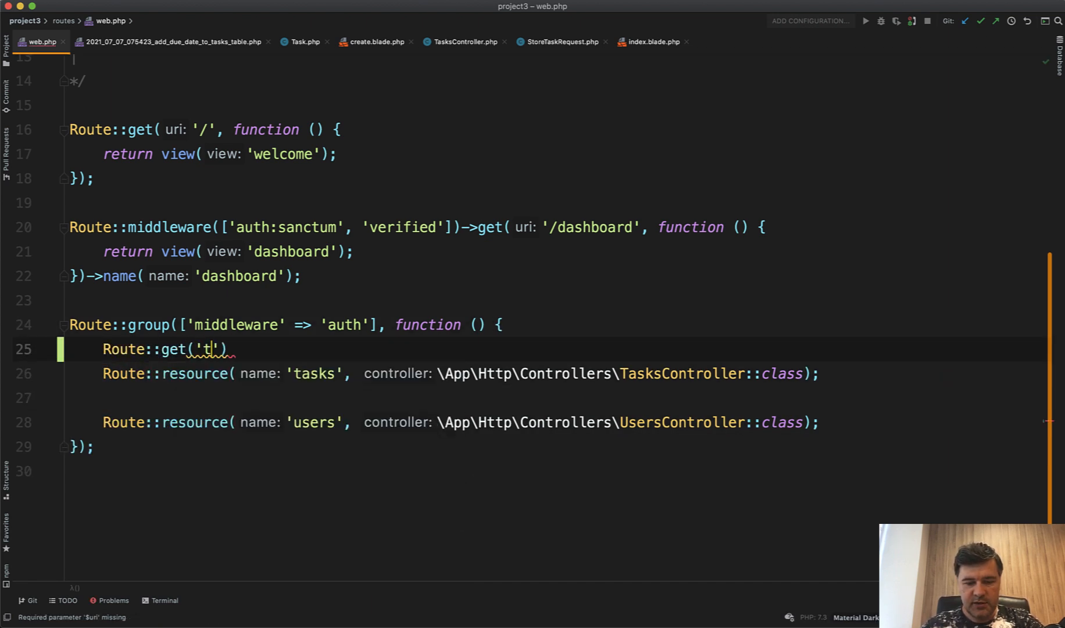
text(asks/{task_id})
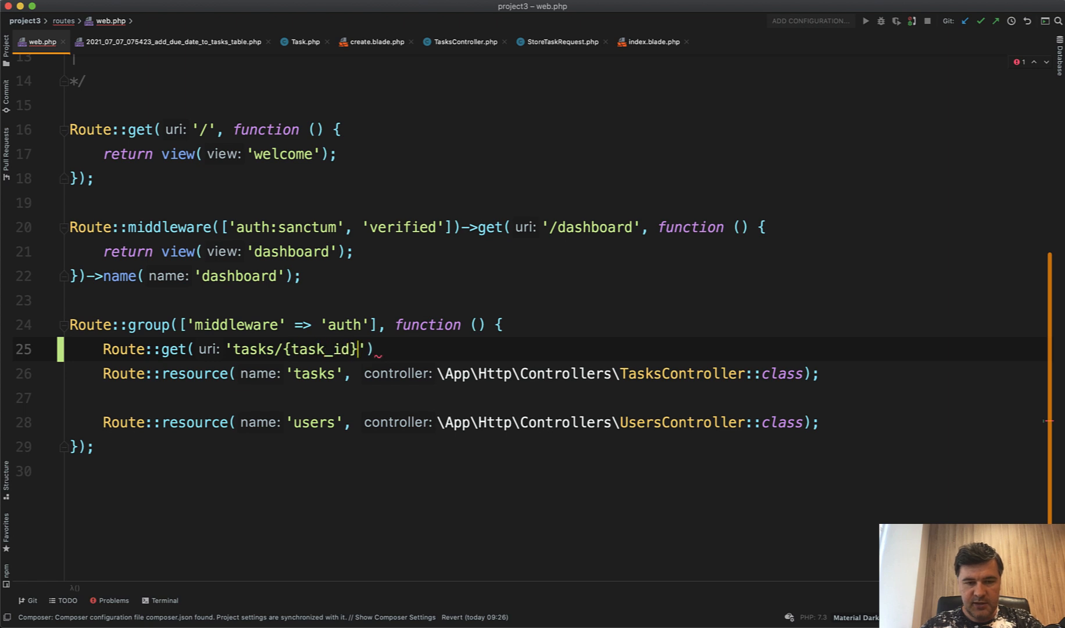
text(/clone',)
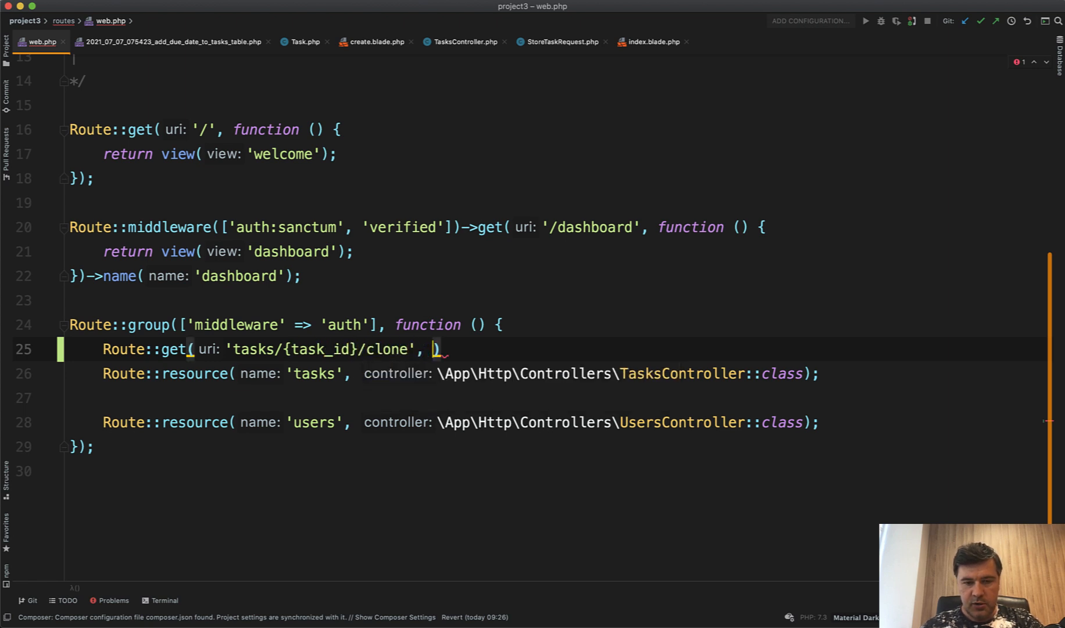
text([T)
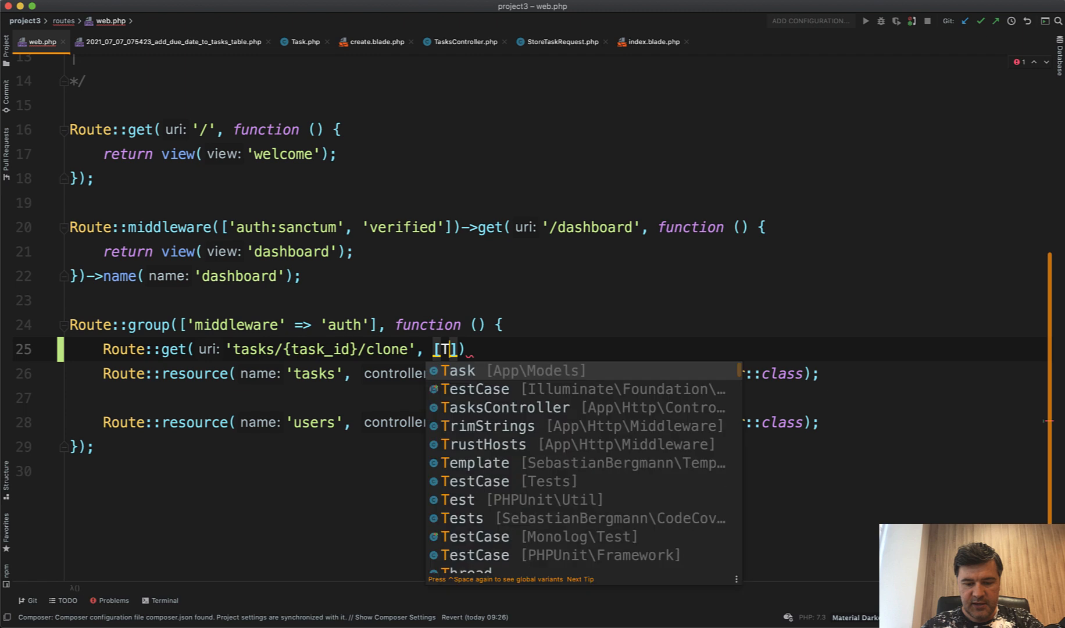
click(505, 407)
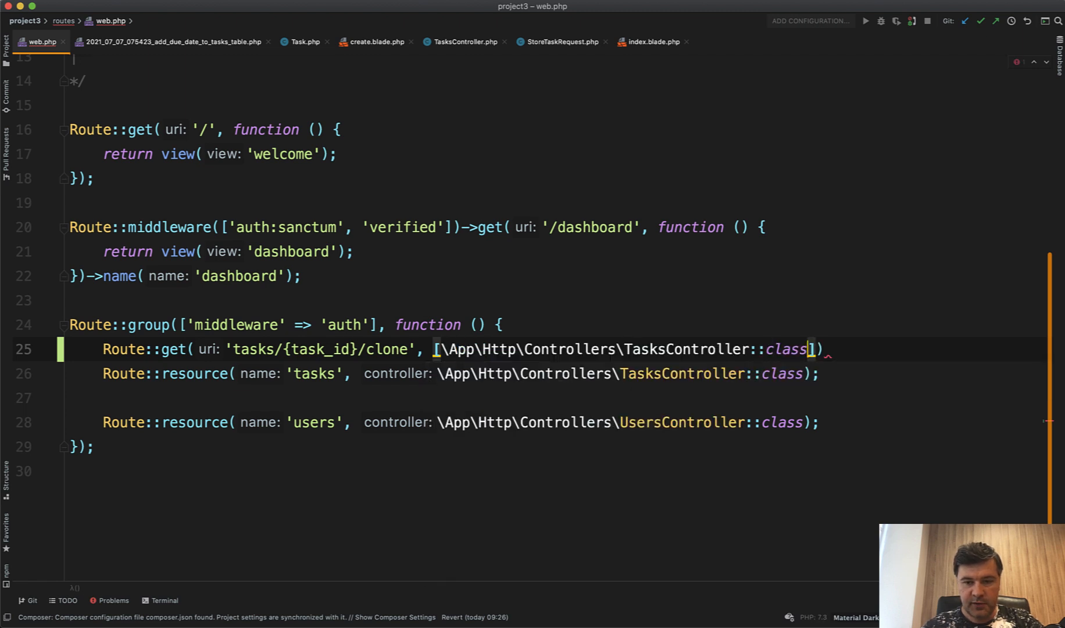
text(, 'clone')
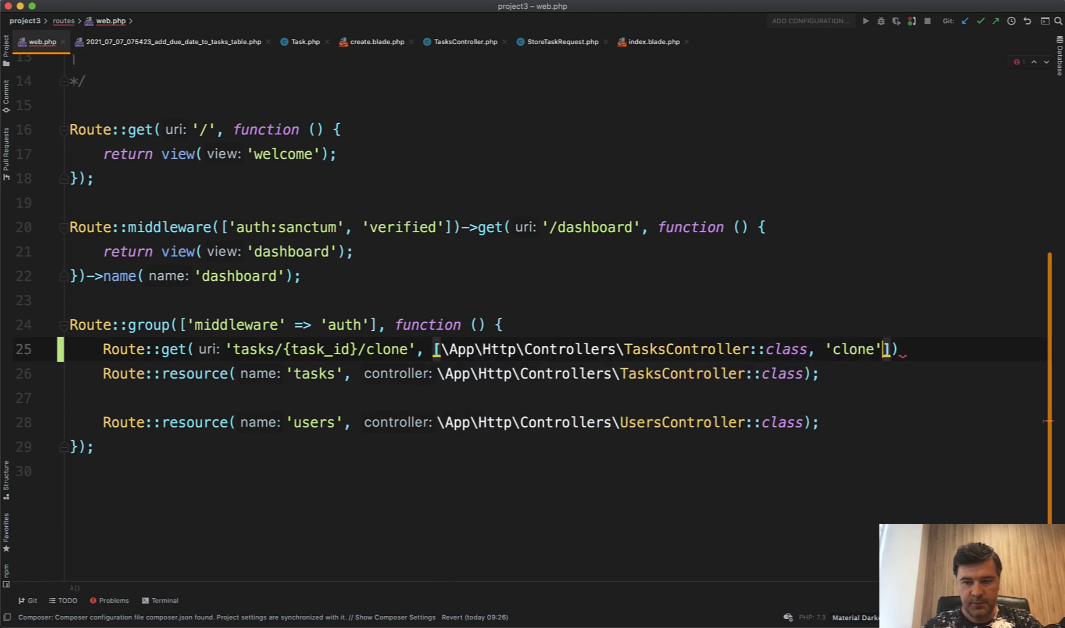
text(->n)
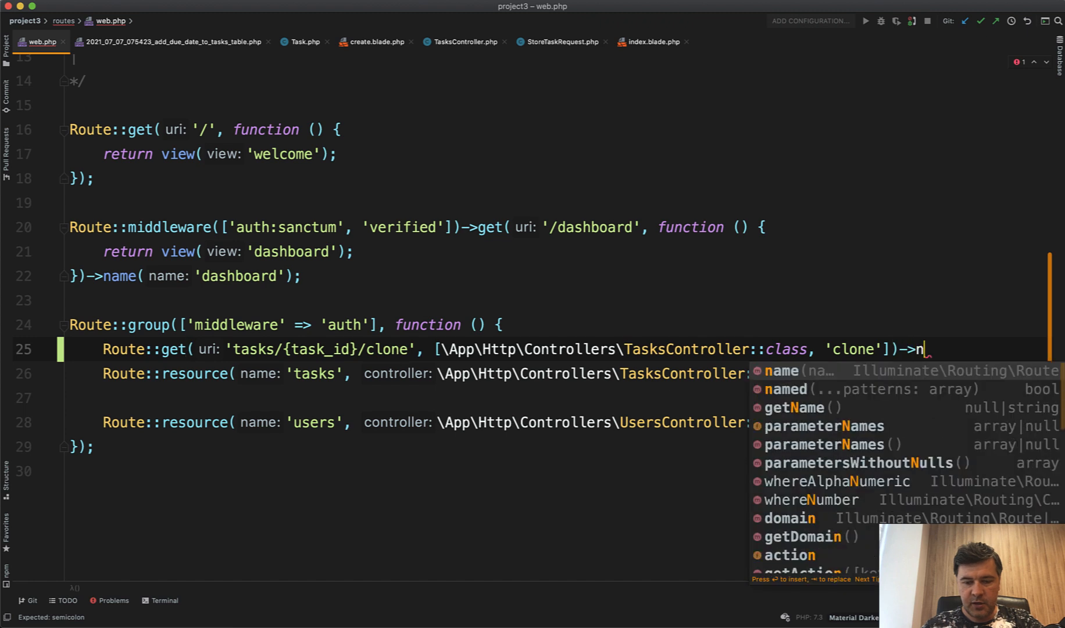
text(ame( name: 'tasks.clone');)
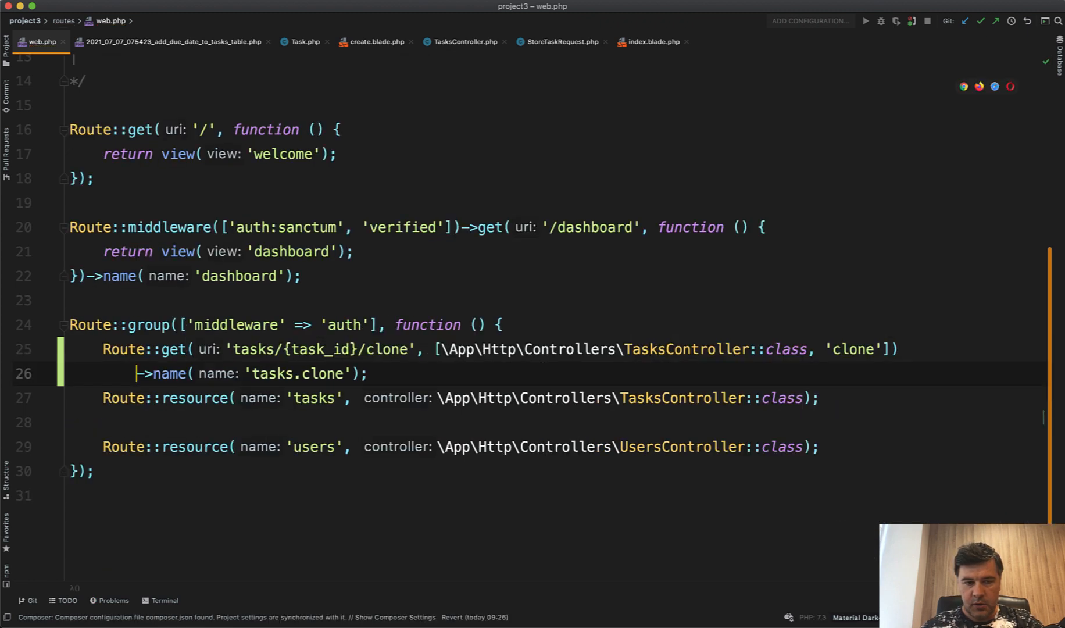
mouse_move(745, 366)
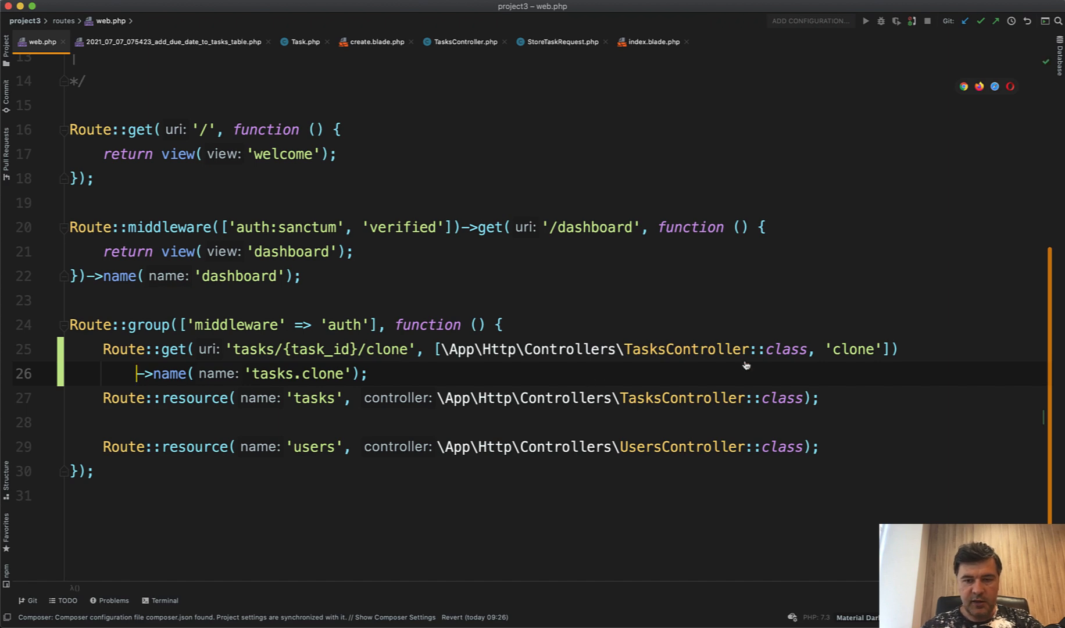
click(464, 42)
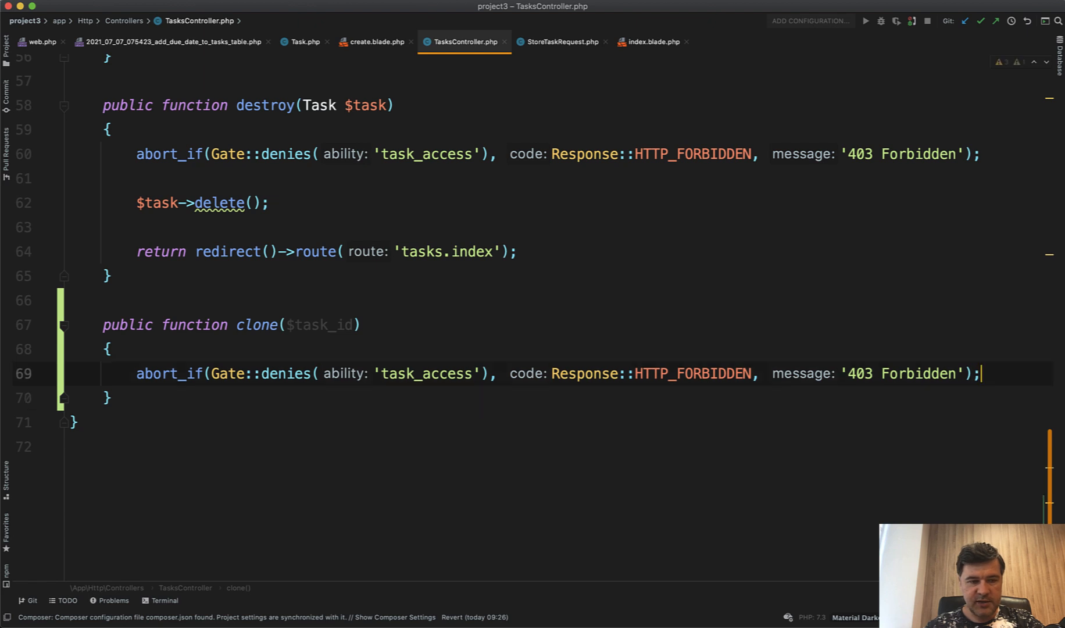
In clone(), find the task by $task_id, replicate it into $new_task, and save it.
key(Return)
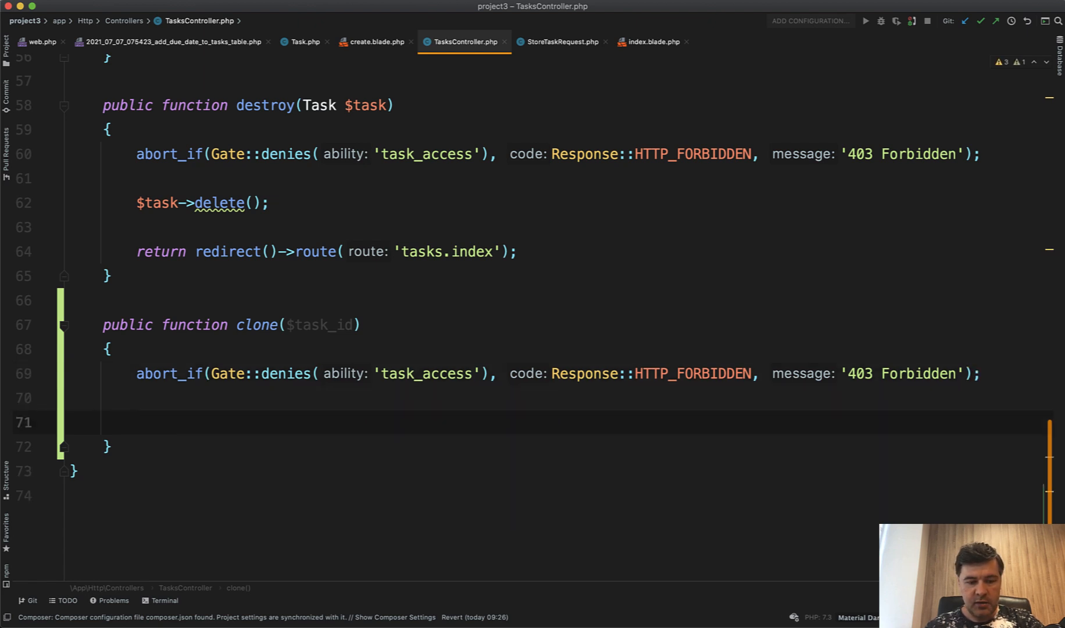
text($task = Task)
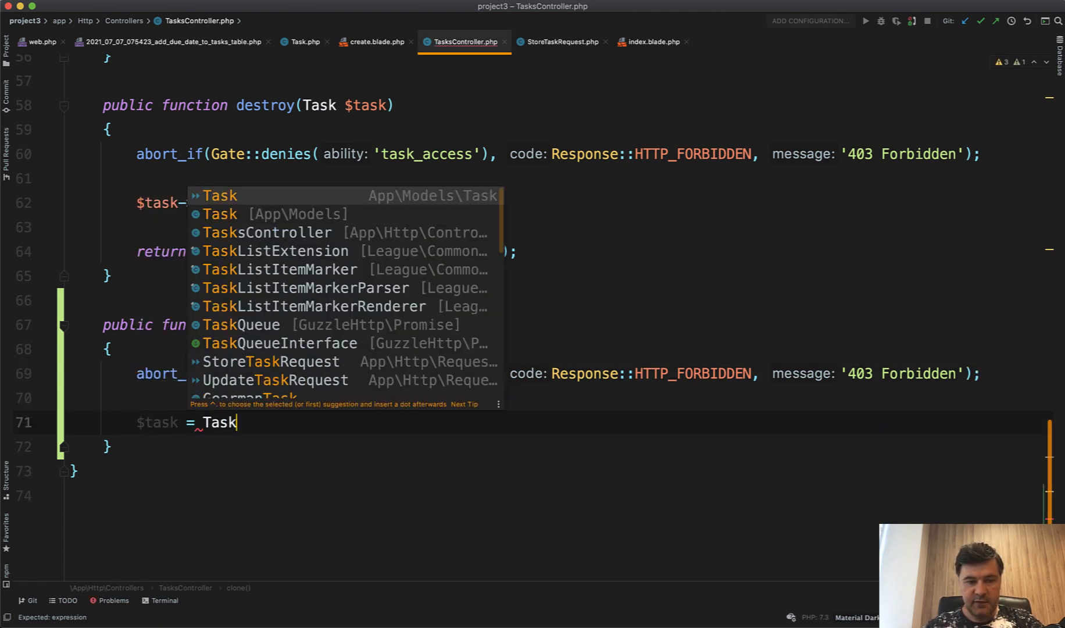
text(::findOrFail()
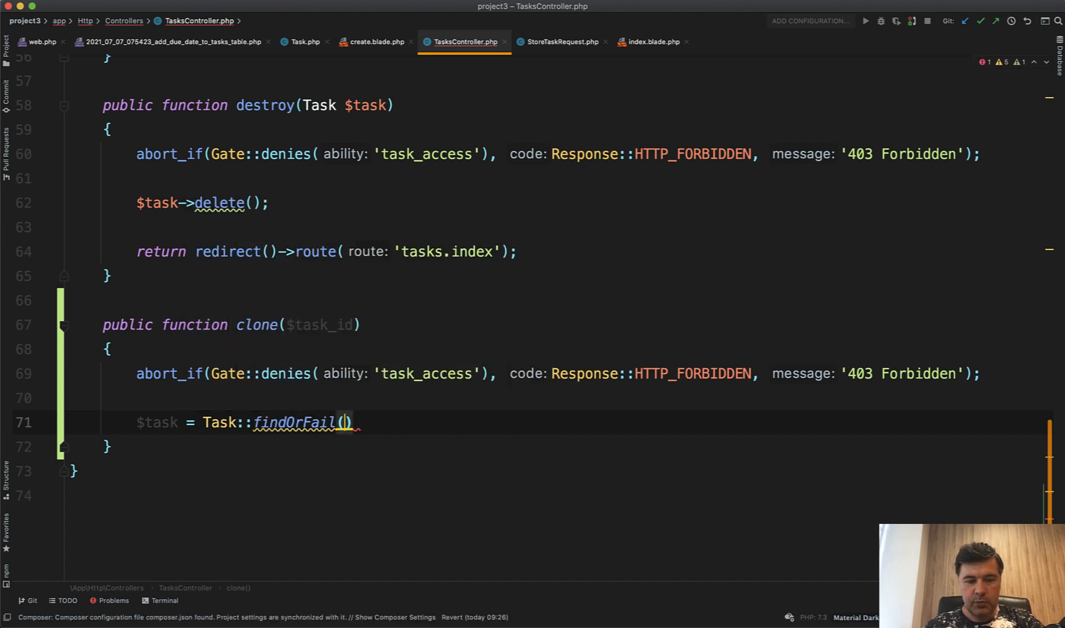
text($task_id)
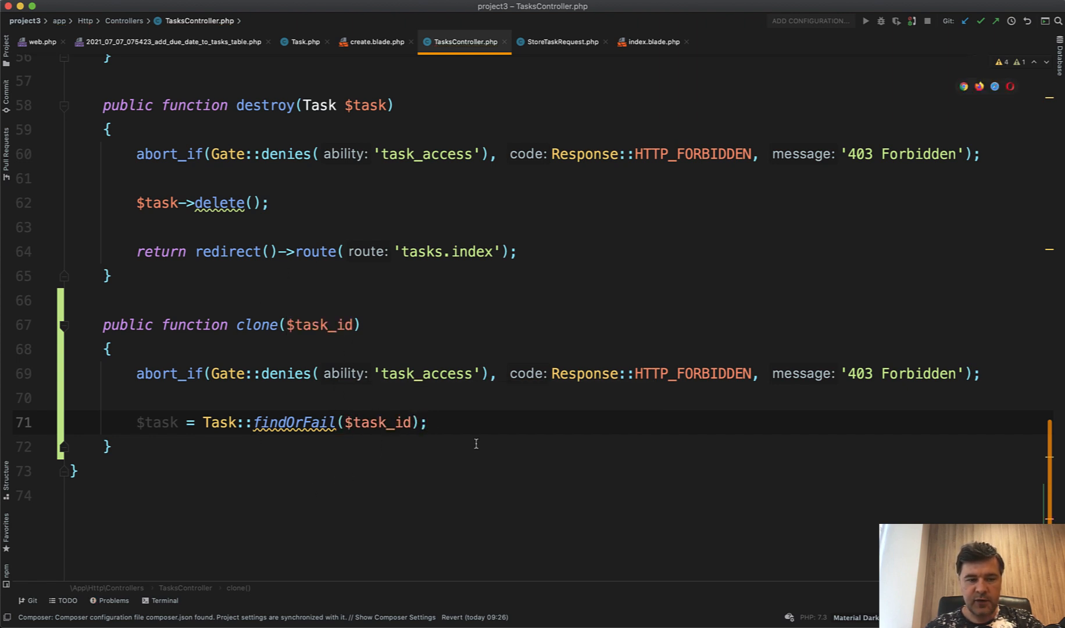
text($task->replicate()
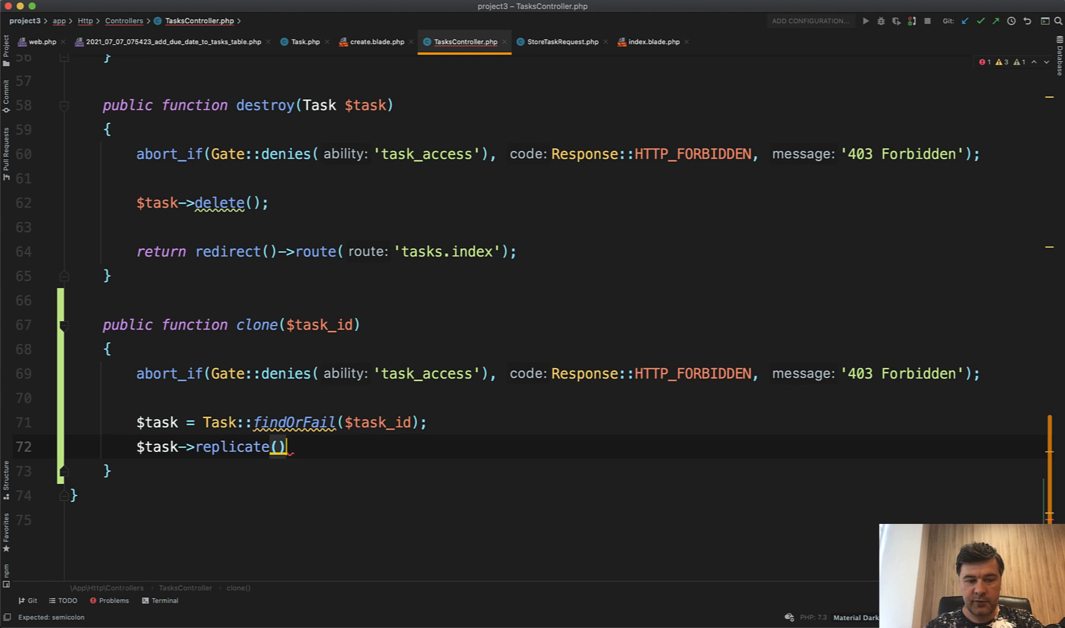
text(;)
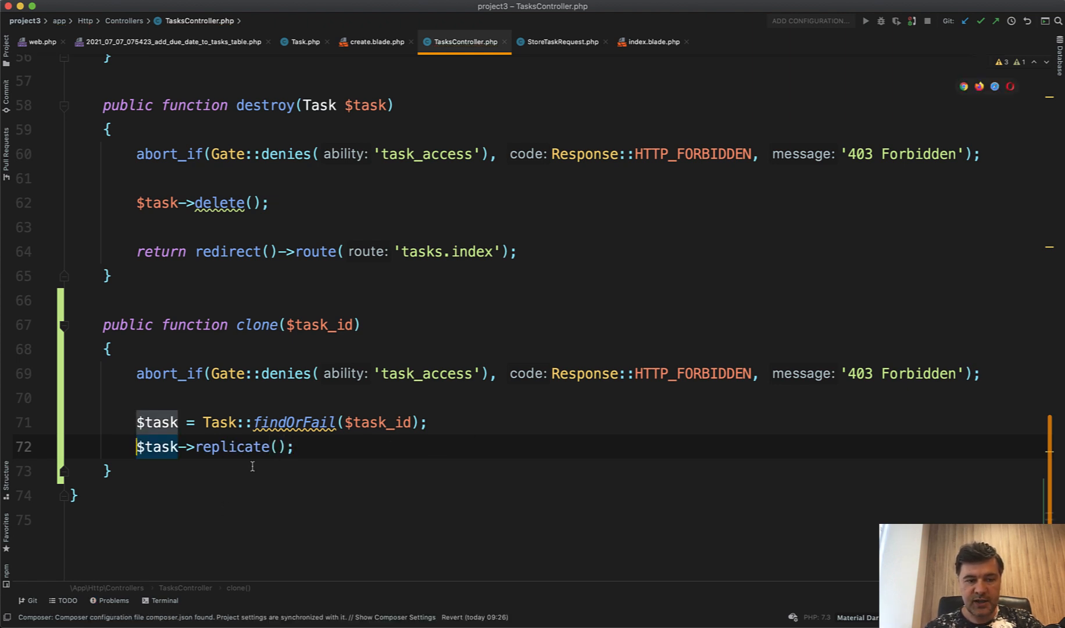
text(new_task =)
text($new_task->save();)
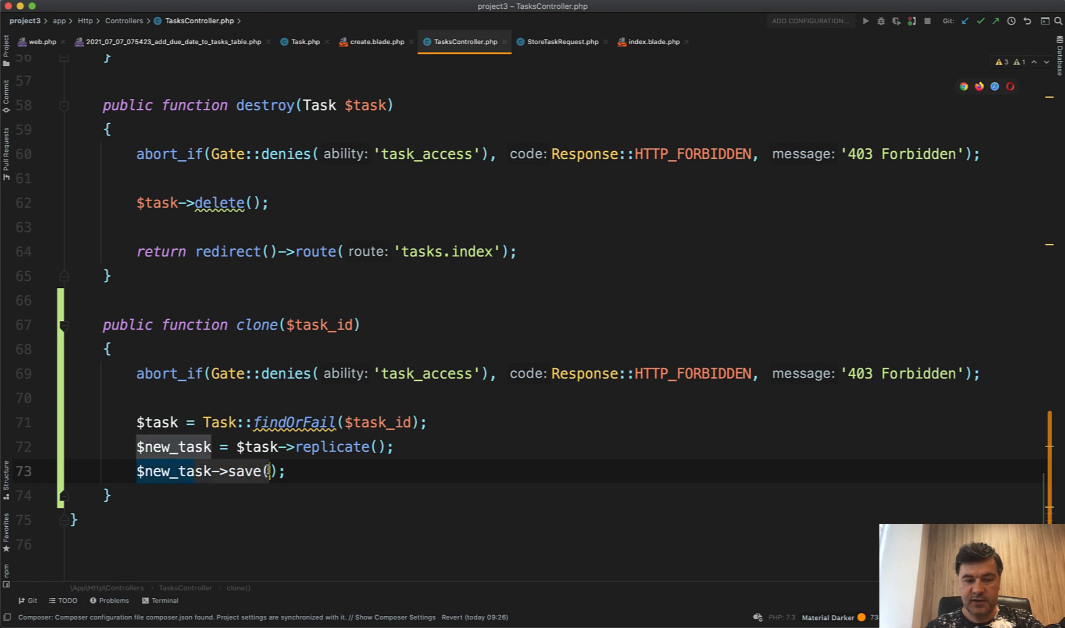
Return redirect()->route('tasks.edit', $new_task) at the end of clone().
key(Enter)
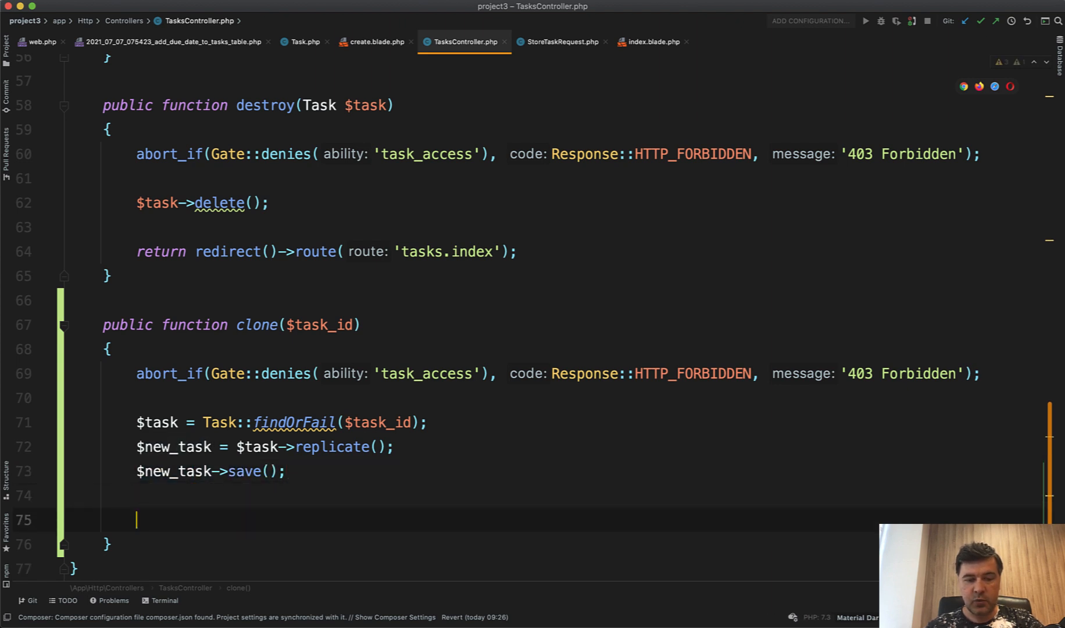
text(return)
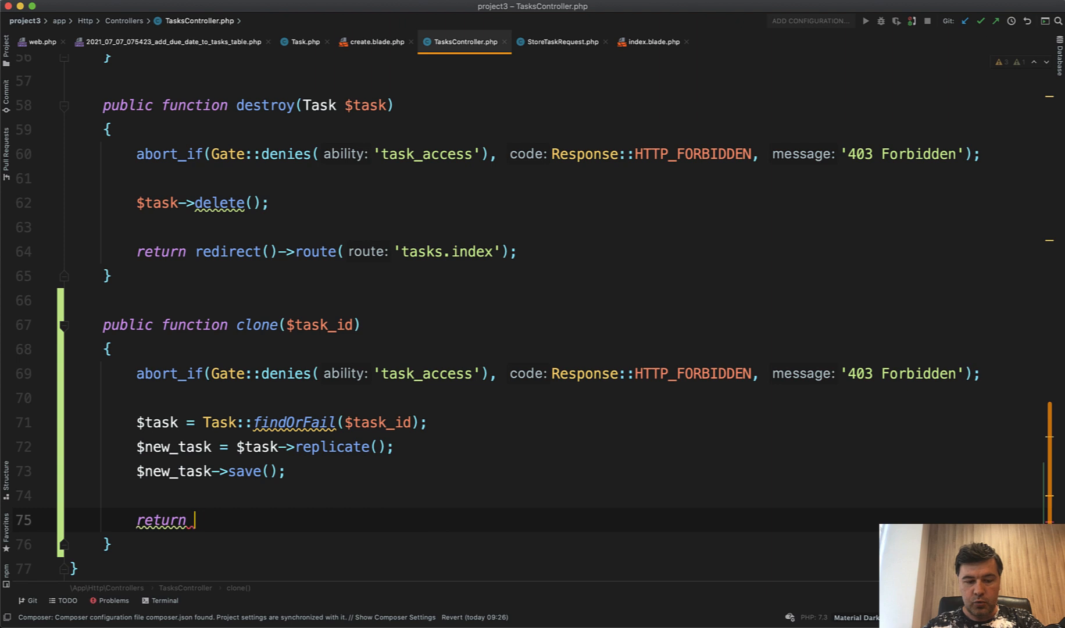
text(redirect())
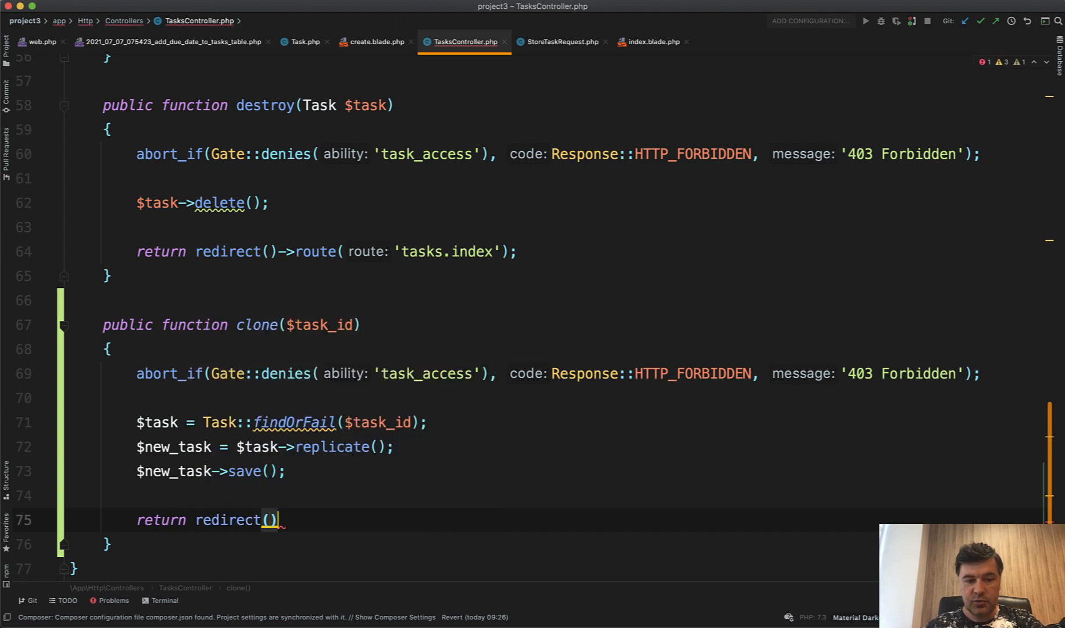
text(->route('tasks)
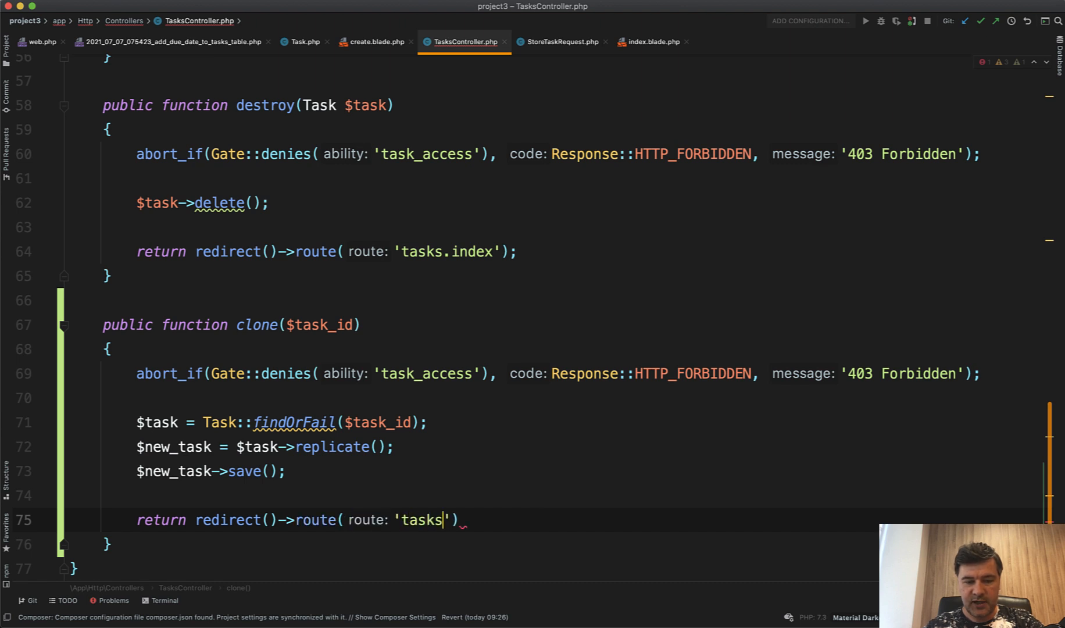
text(.edit', $new_task)
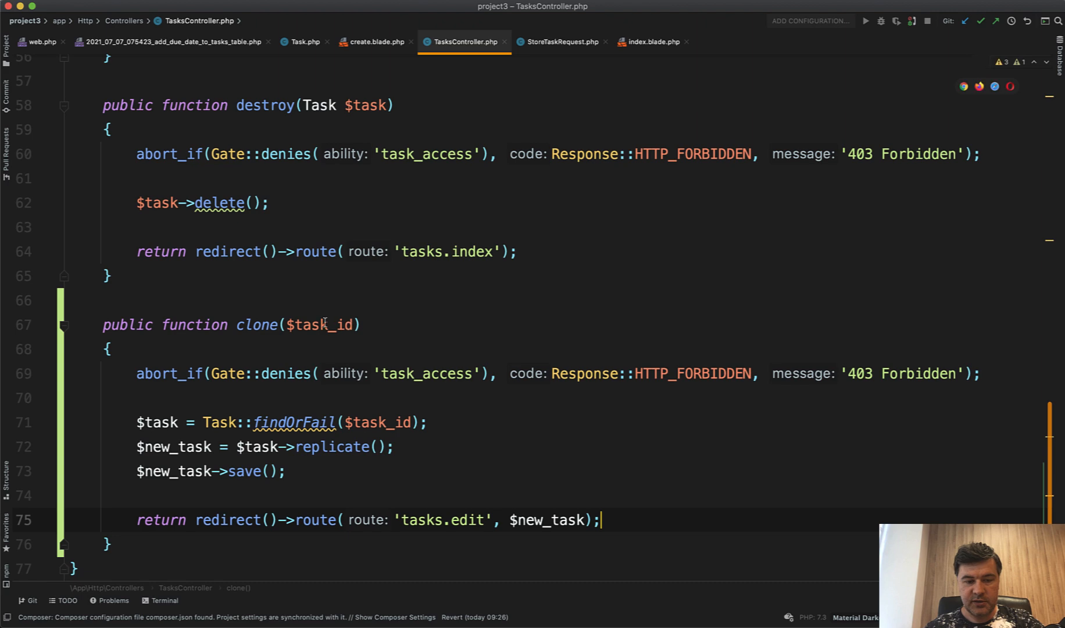
scroll(up, 3)
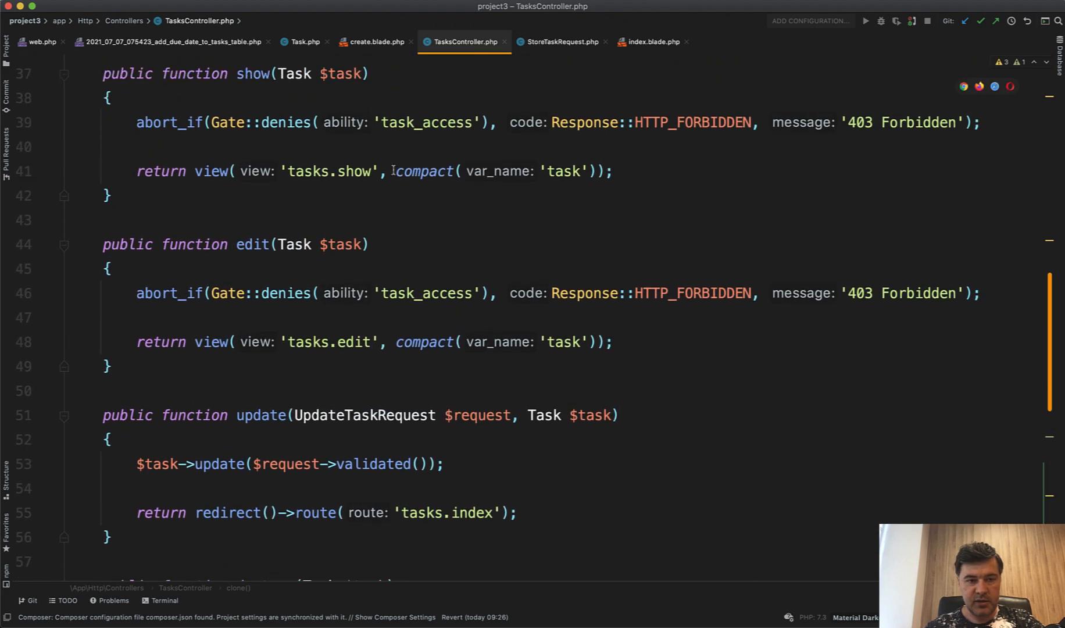
scroll(down, 3)
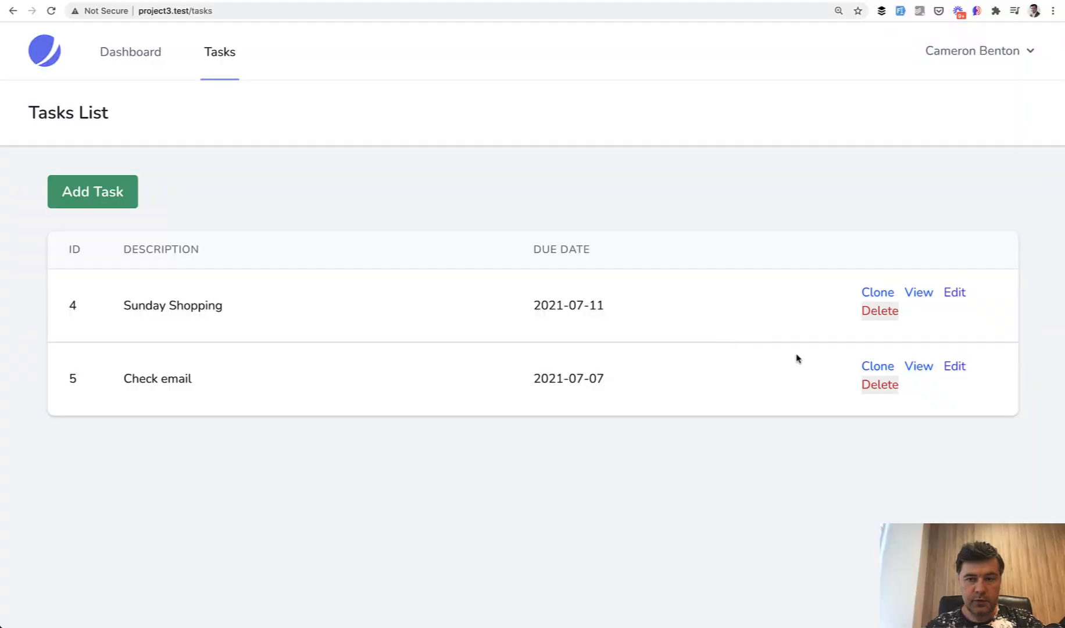
mouse_move(518, 356)
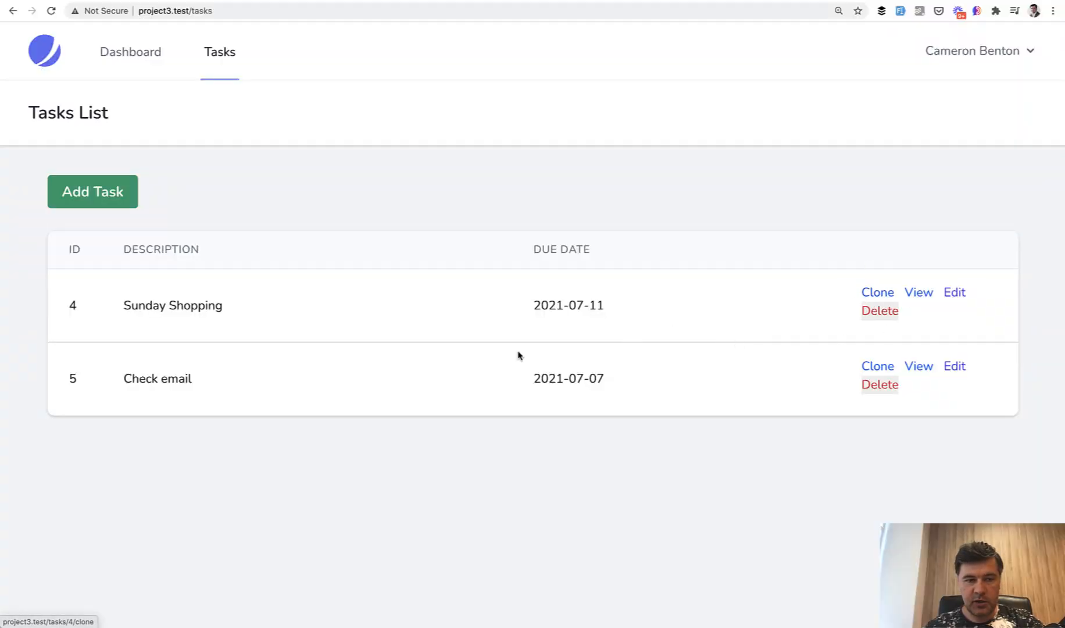
mouse_move(403, 326)
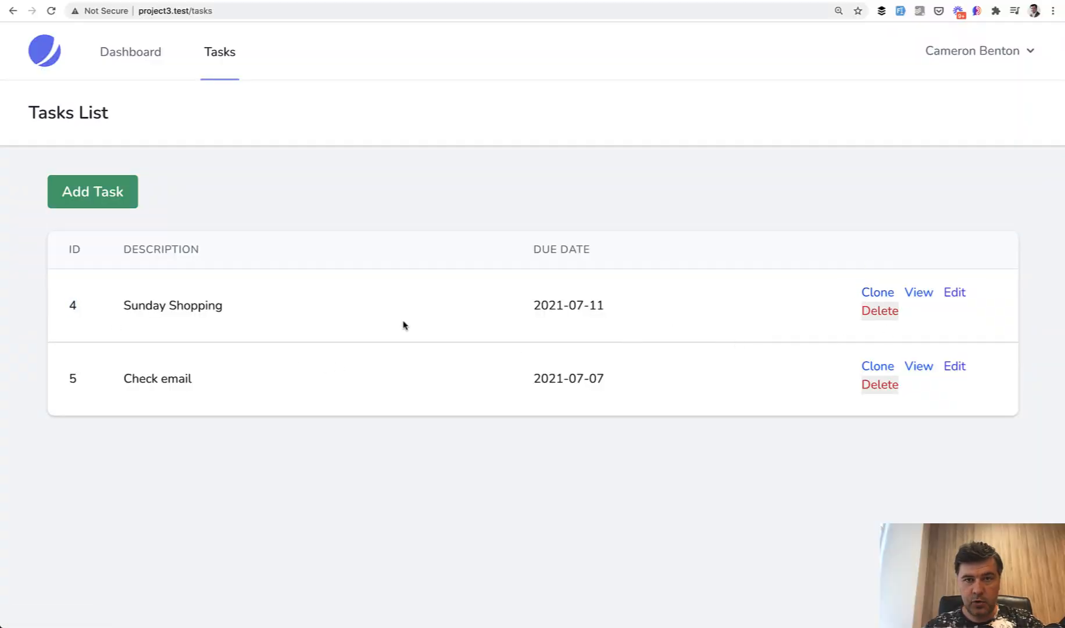
Use the Sunday Shopping row's Clone link to create task 6.
click(954, 293)
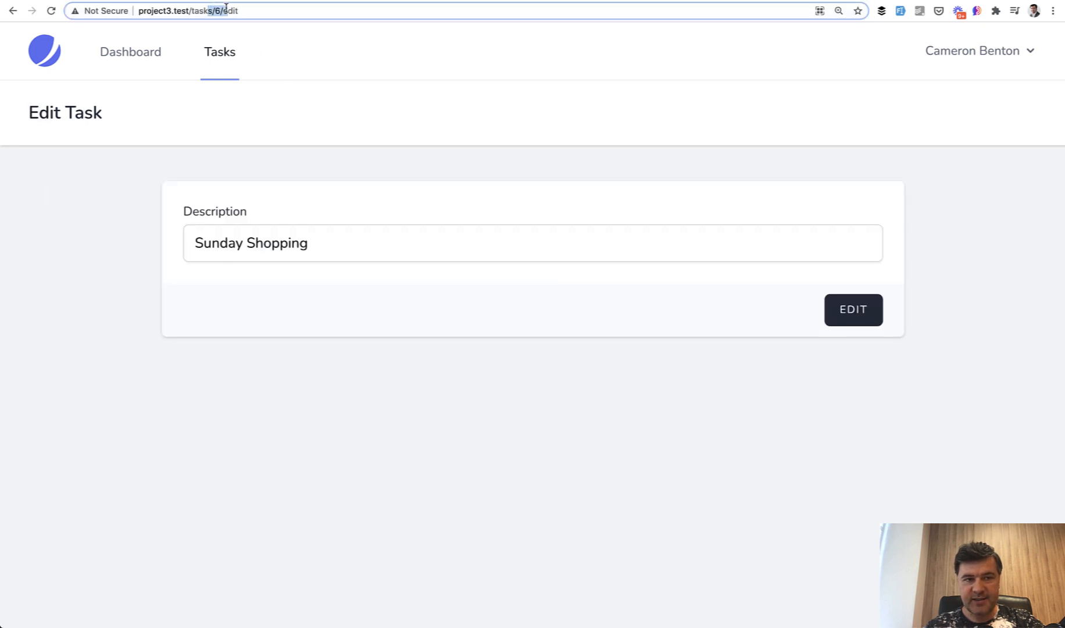
Append 'new' to the copied task's description and save it as 'Sunday Shopping new'.
text(ne)
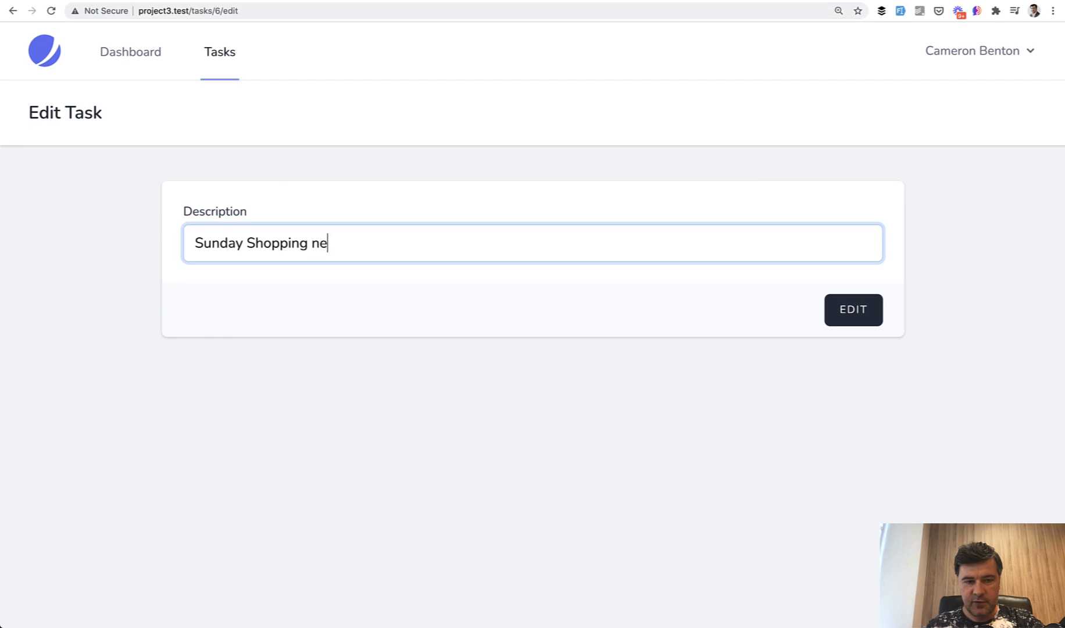
click(853, 309)
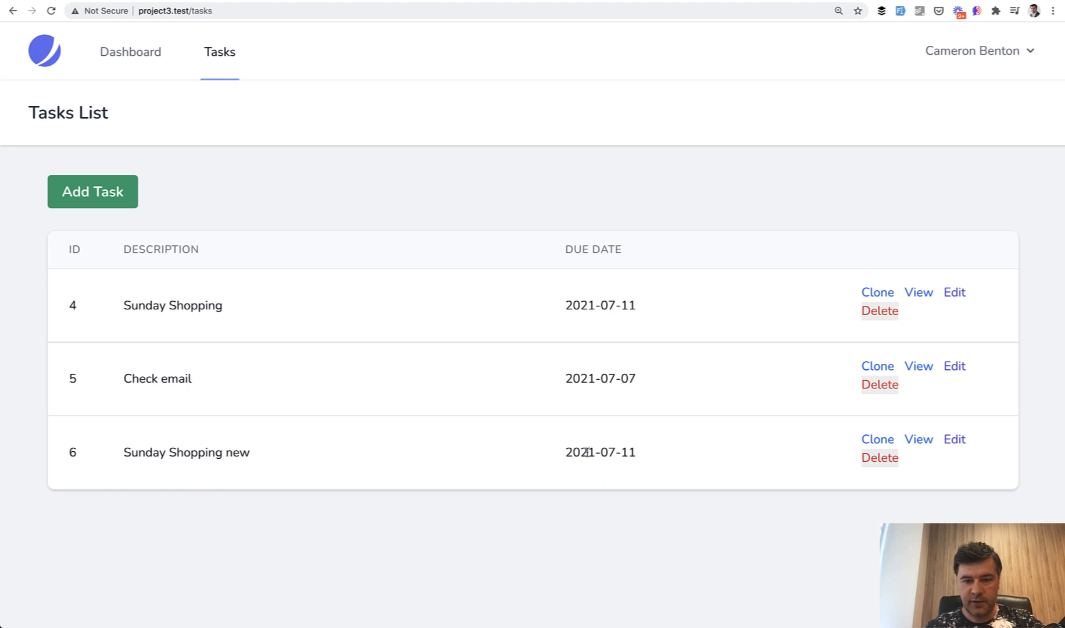
mouse_move(574, 493)
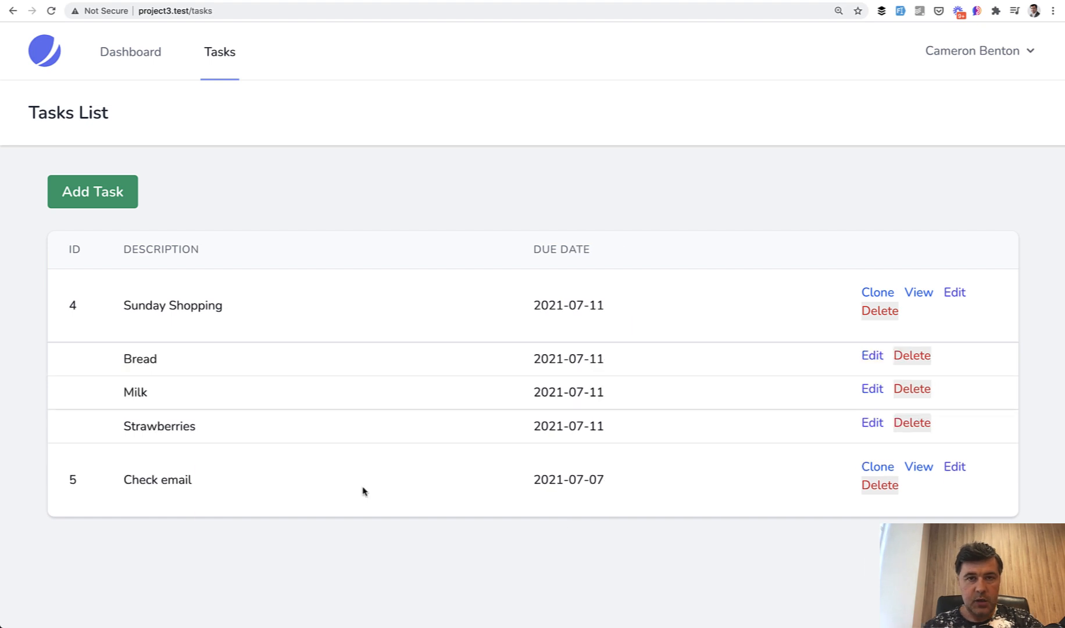
mouse_move(202, 337)
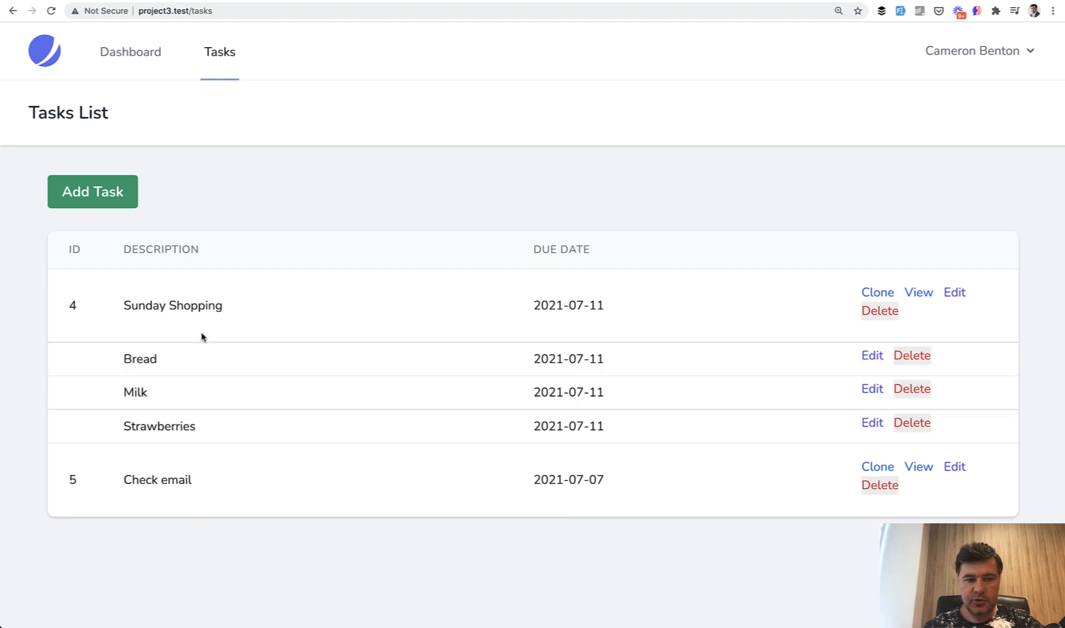
mouse_move(92, 484)
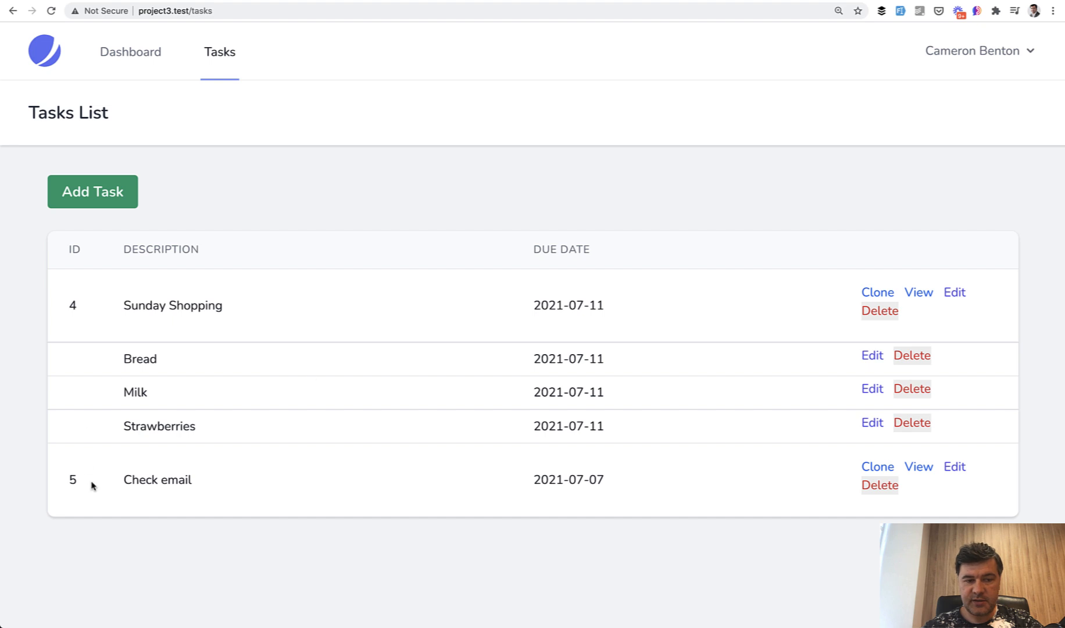
mouse_move(332, 390)
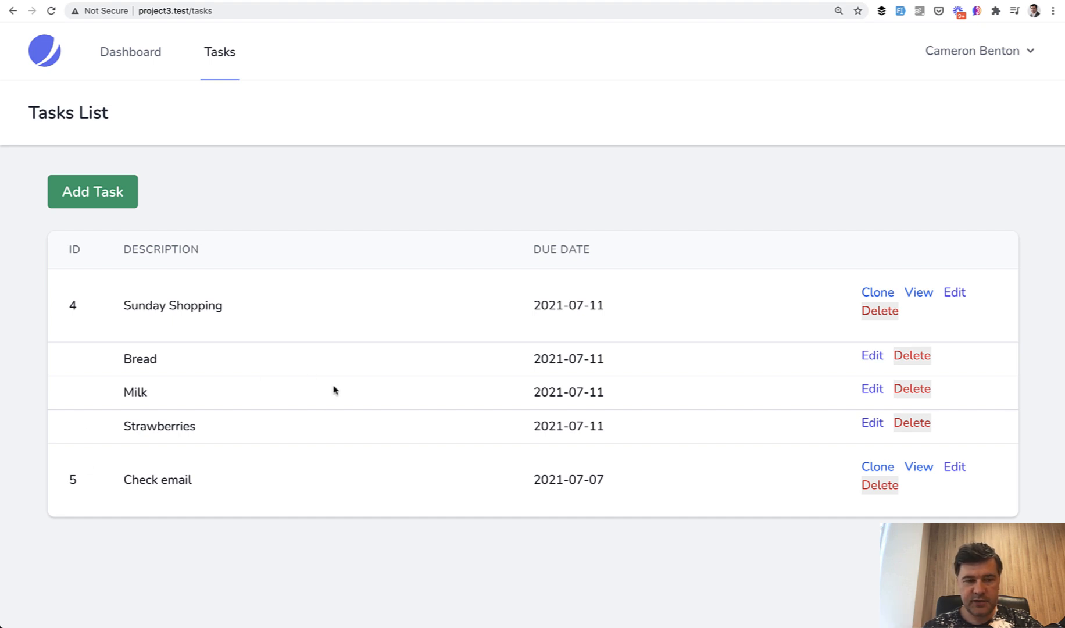
mouse_move(345, 435)
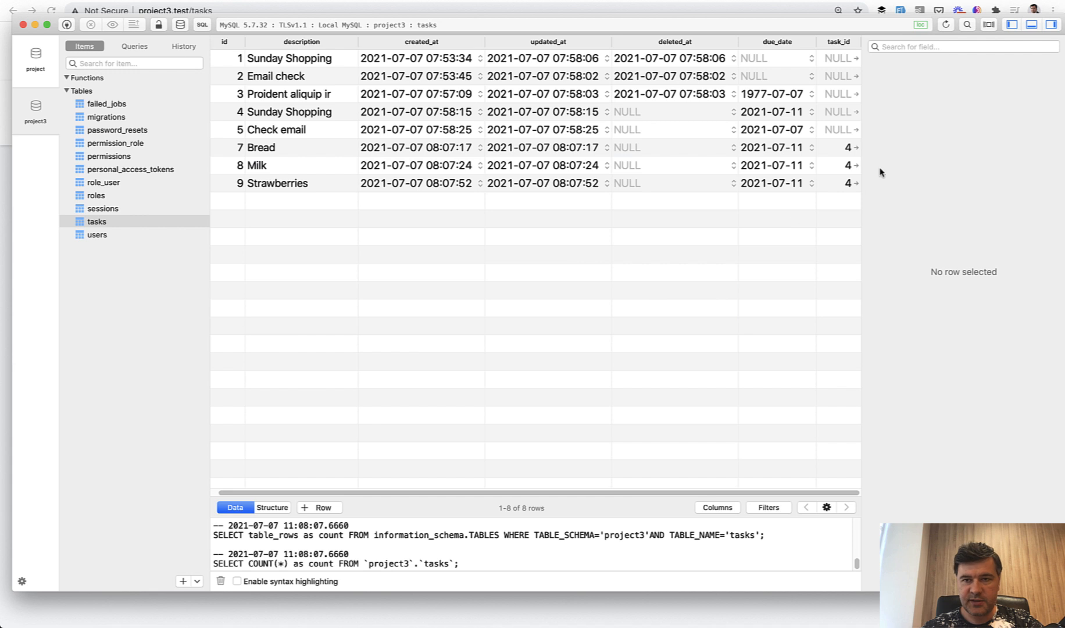
Go back from the tasks table to the PhpStorm code editor.
click(289, 112)
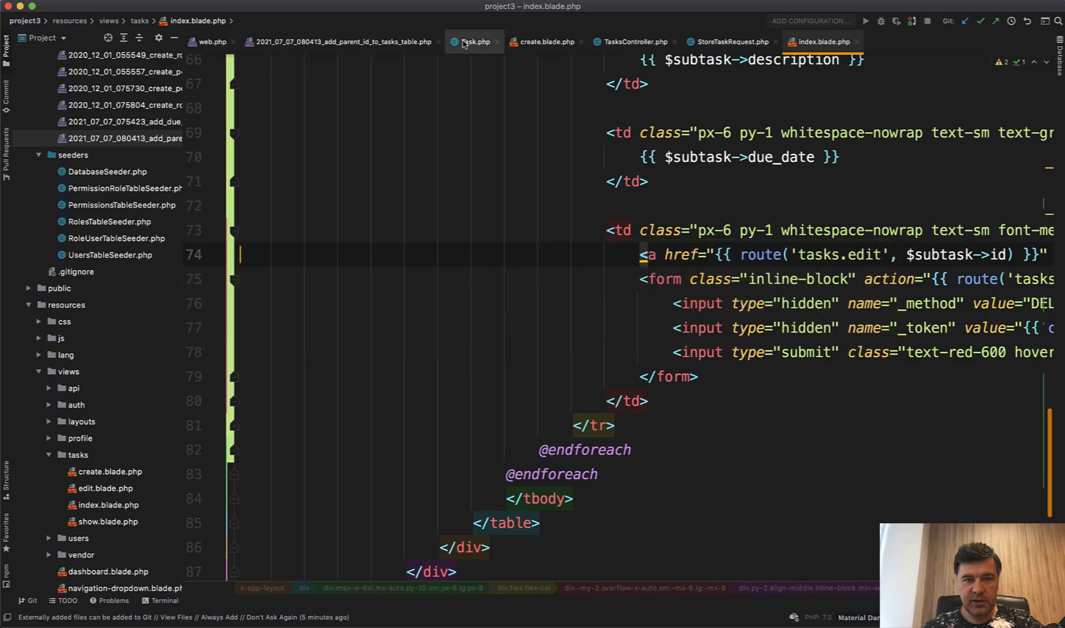
Switch to the Task.php tab to review the subtasks() hasMany relationship.
click(474, 42)
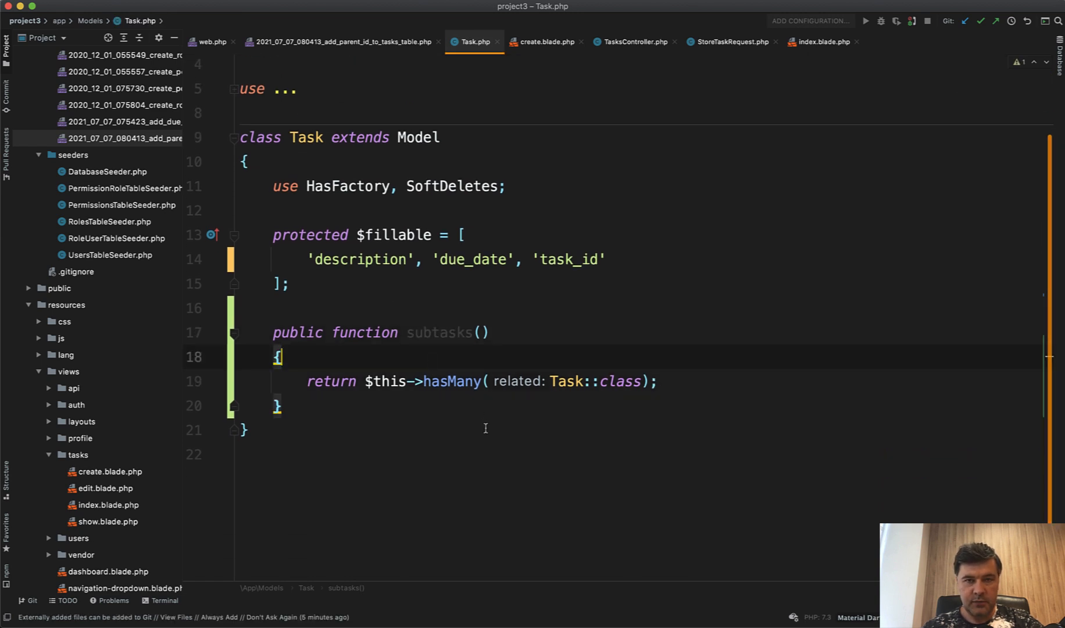
click(633, 41)
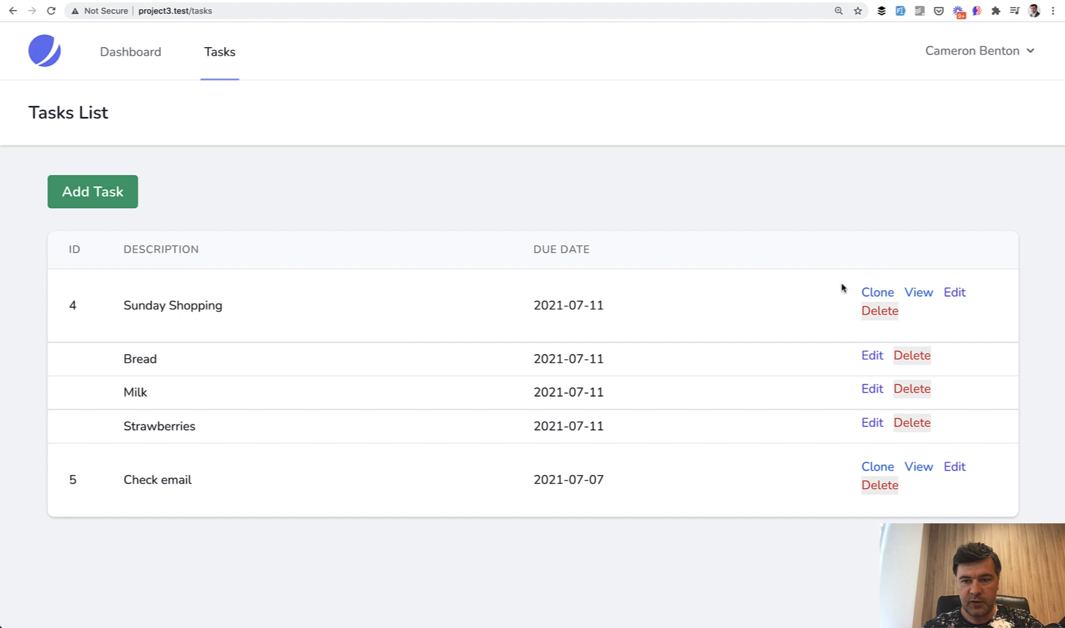
mouse_move(877, 397)
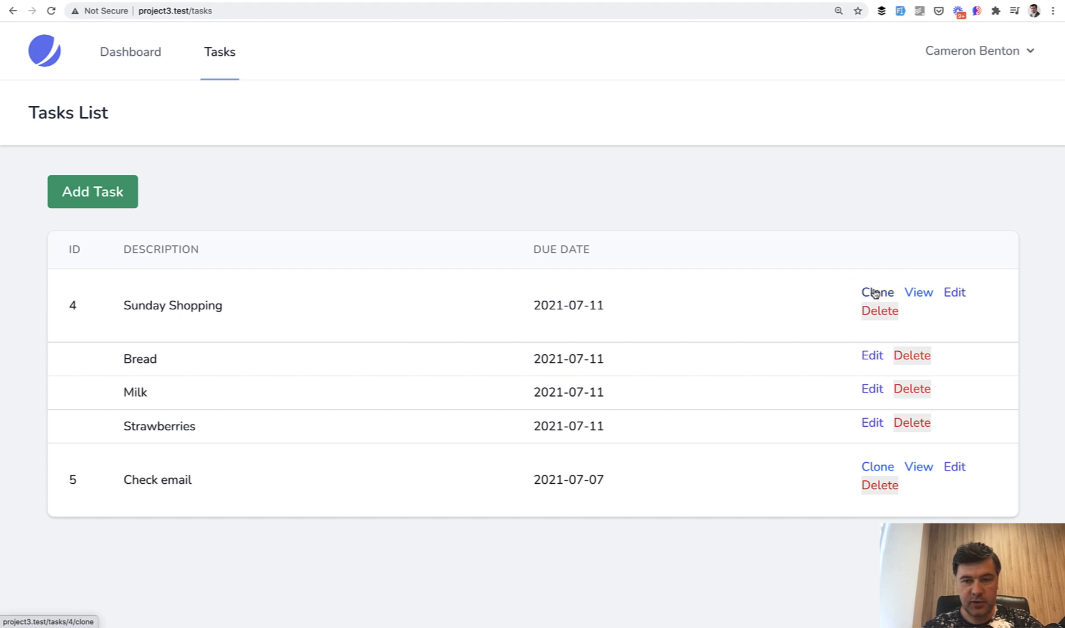
click(877, 292)
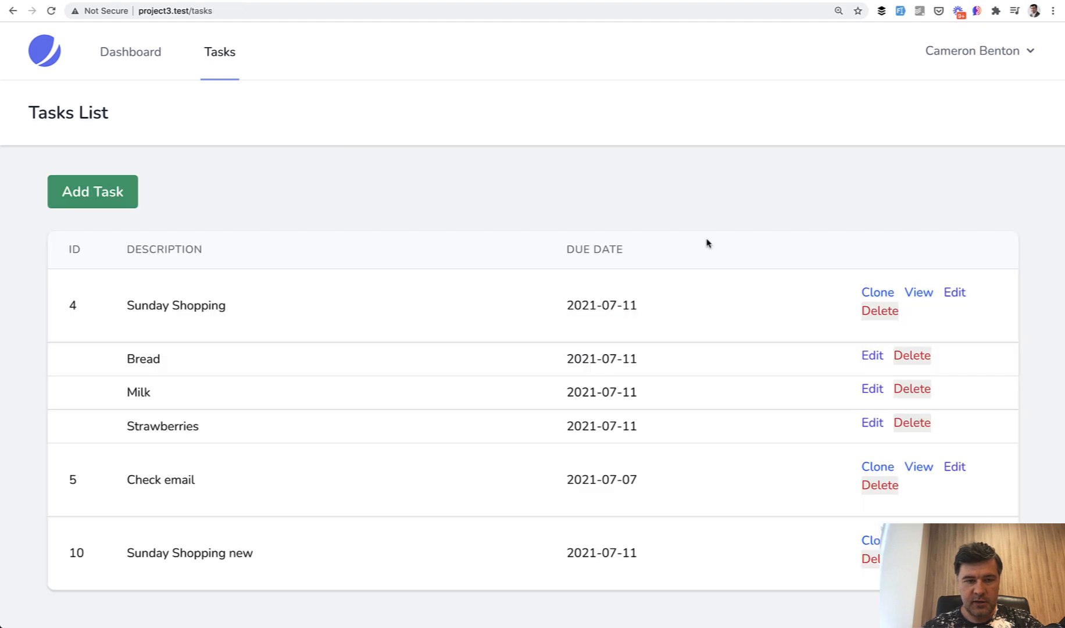
mouse_move(459, 512)
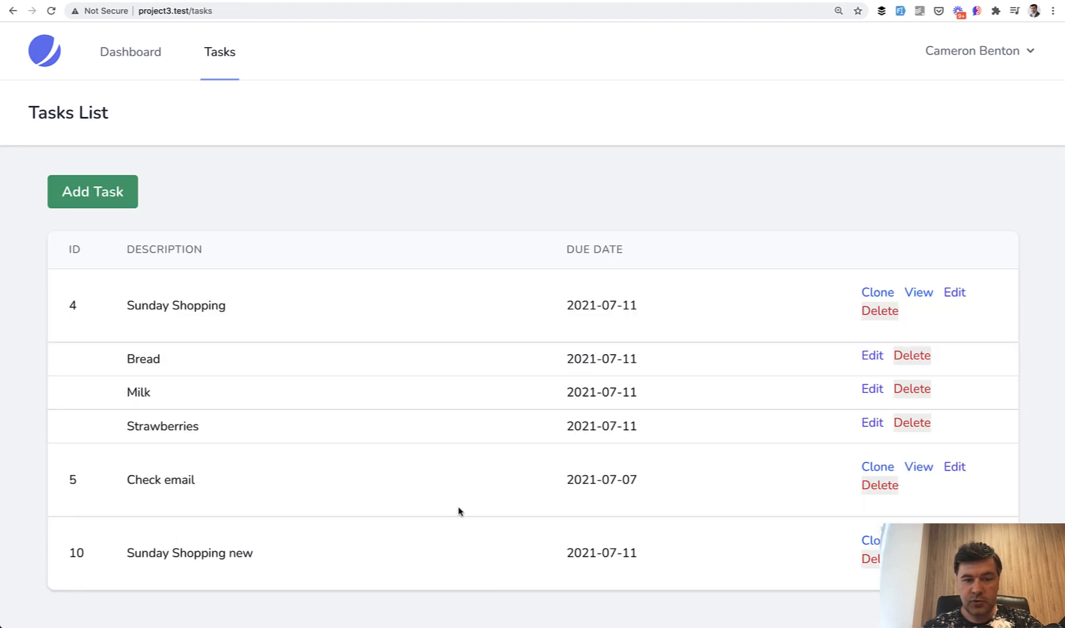
mouse_move(456, 404)
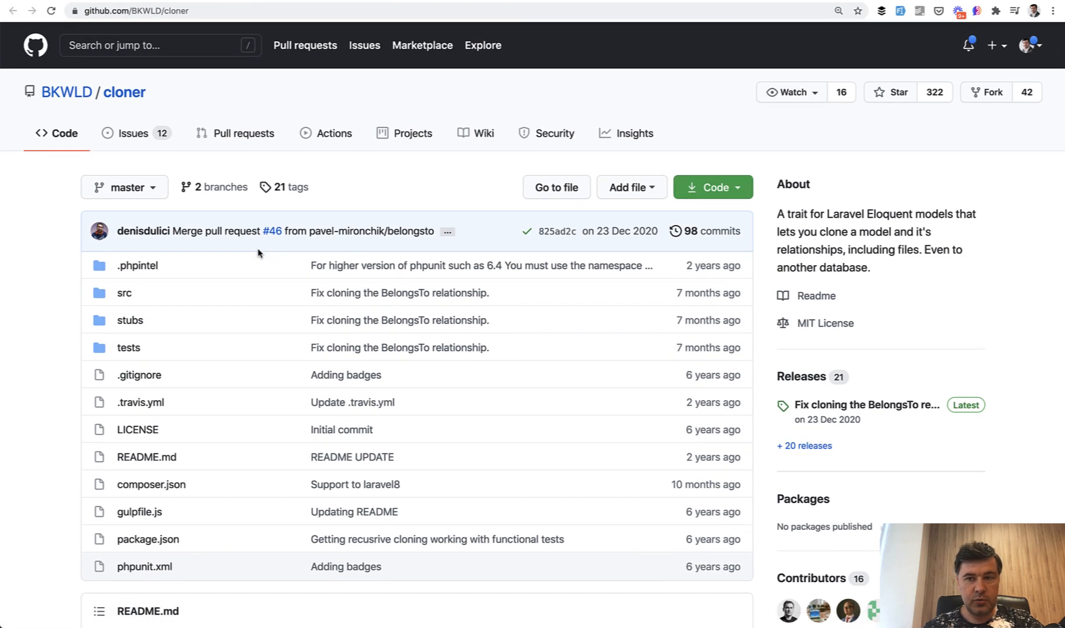
Scroll the bkwld/cloner README through Usage and Cloning Relationships, selecting the Cloneable trait line.
scroll(down, 3)
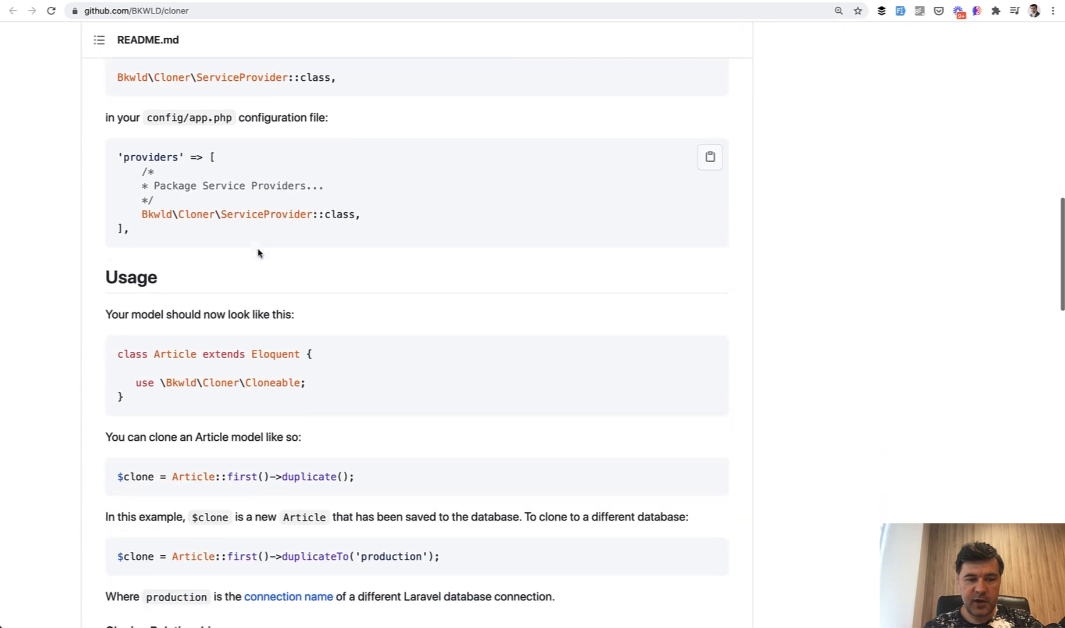
scroll(down, 3)
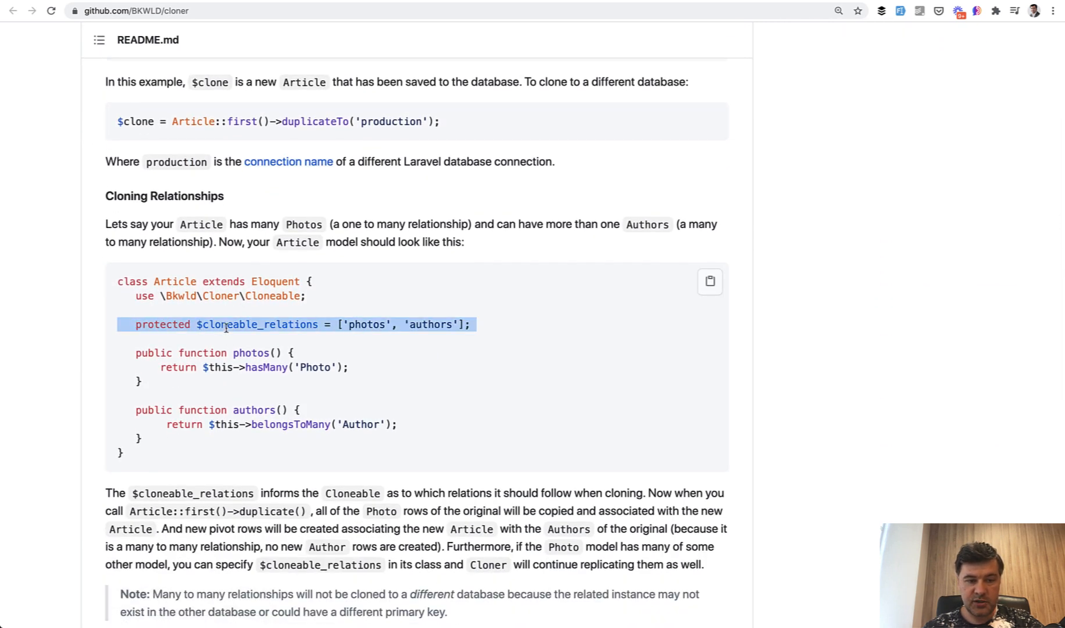
scroll(up, 3)
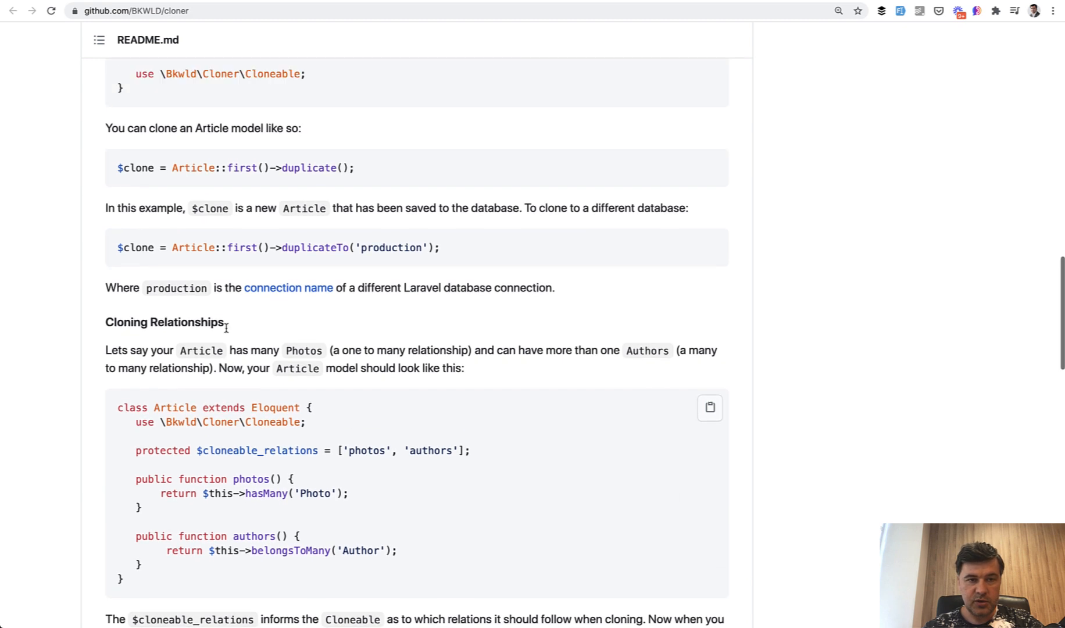
scroll(up, 3)
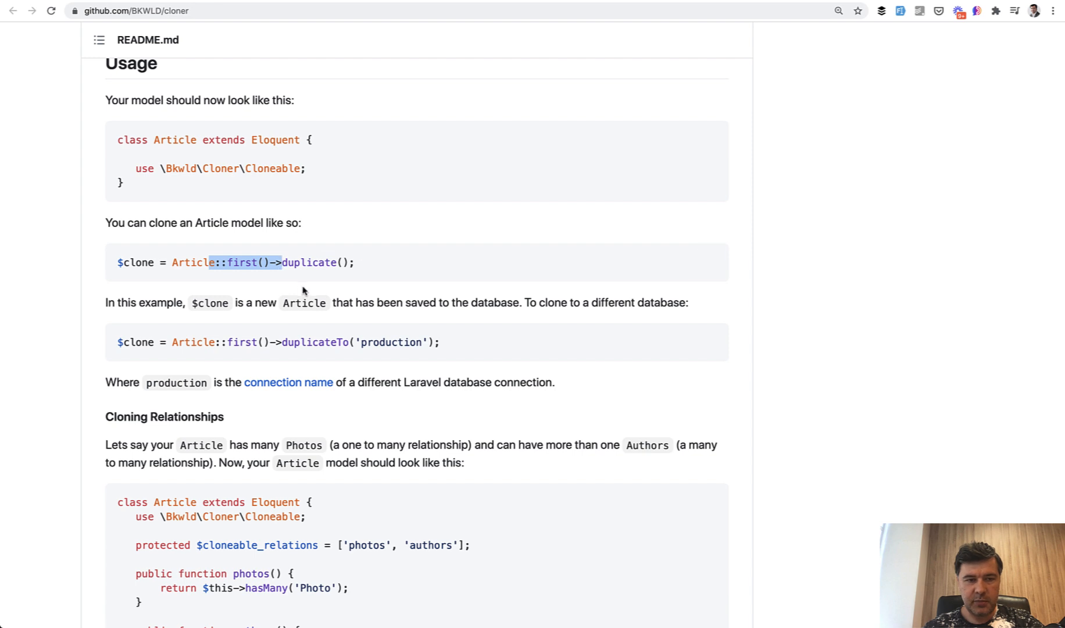
scroll(up, 3)
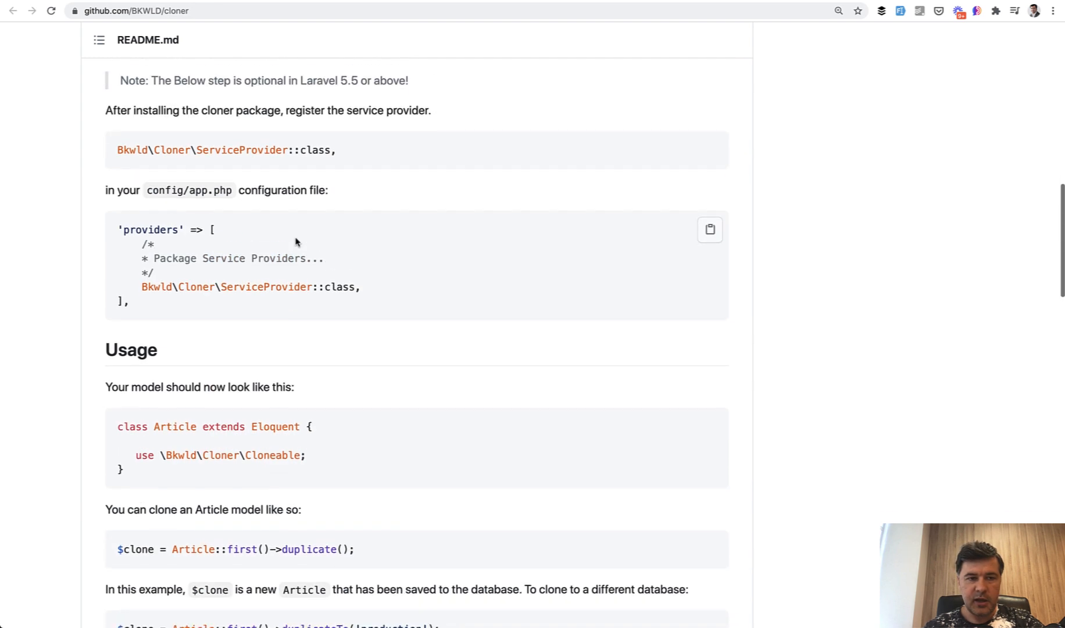
scroll(up, 3)
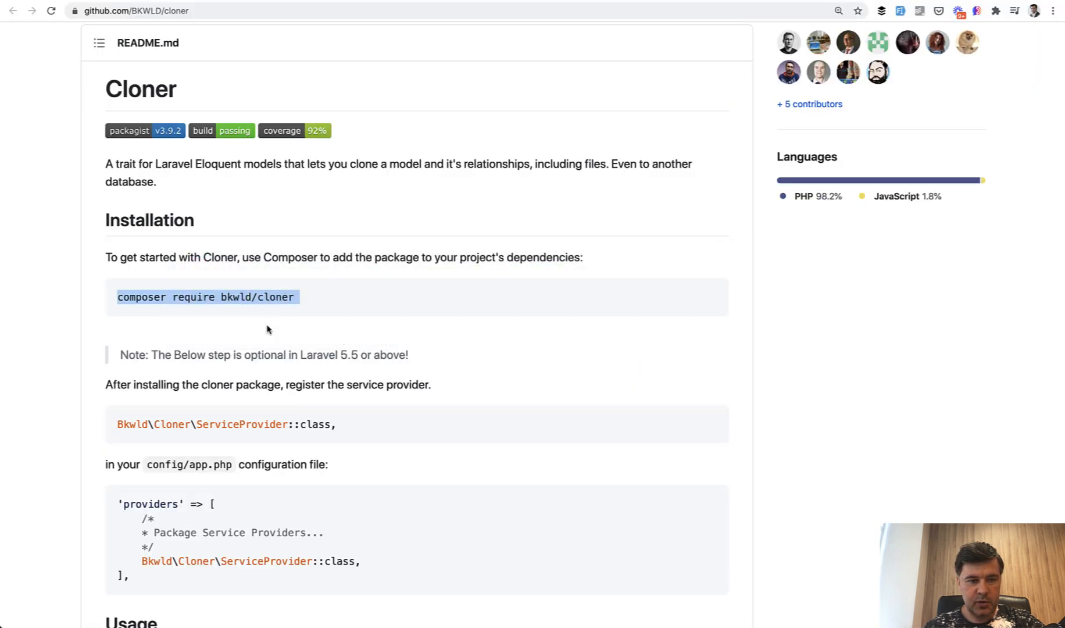
scroll(down, 3)
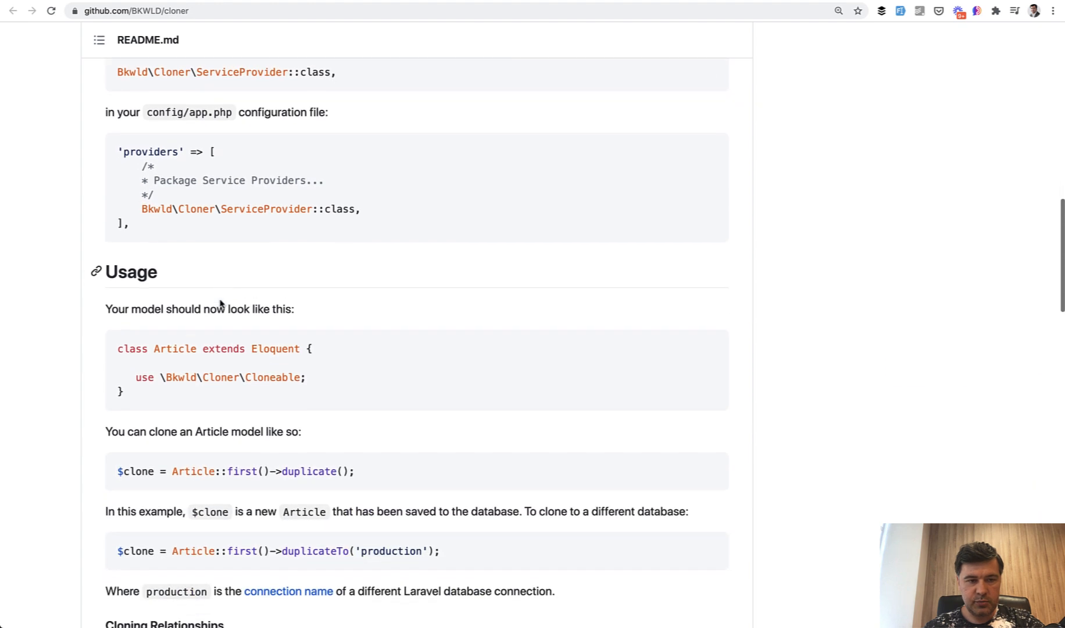
scroll(down, 3)
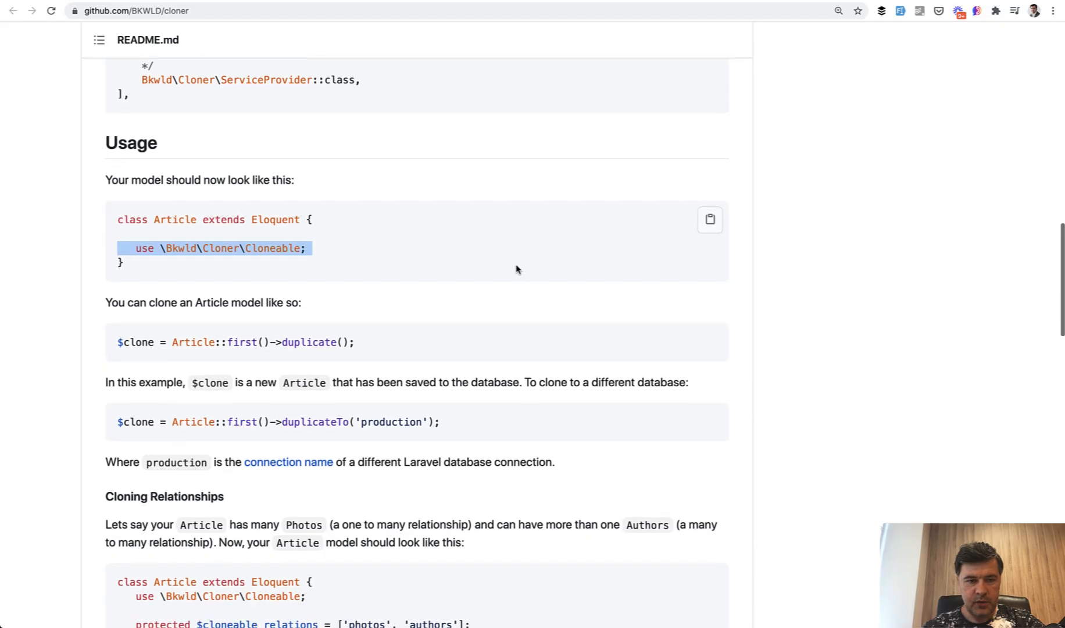
double_click(309, 342)
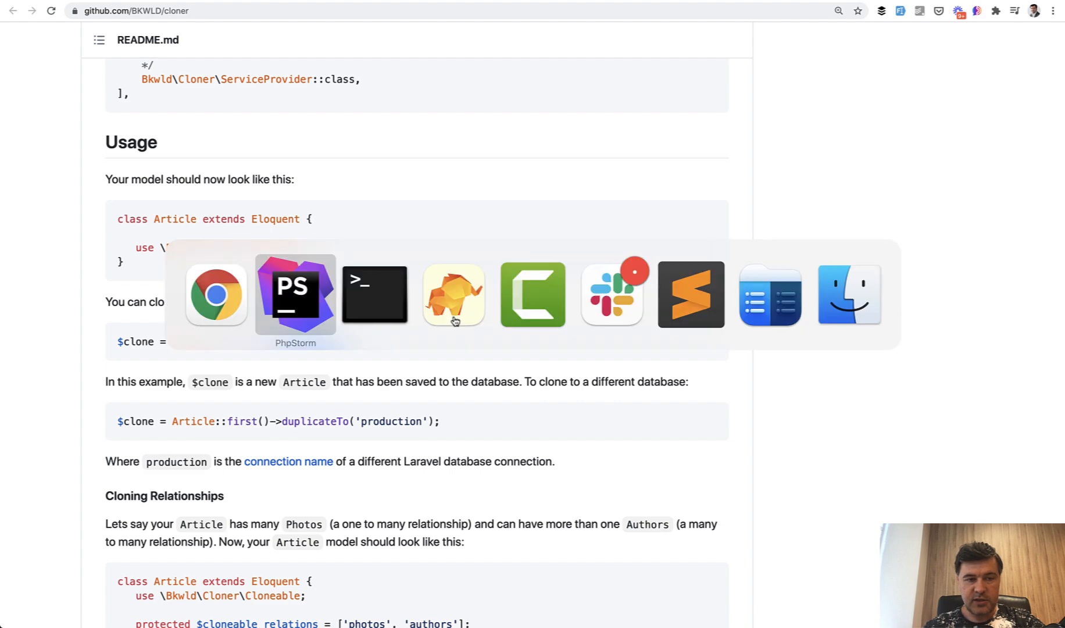
Change TasksController's clone method to call $task->duplicate().
click(295, 294)
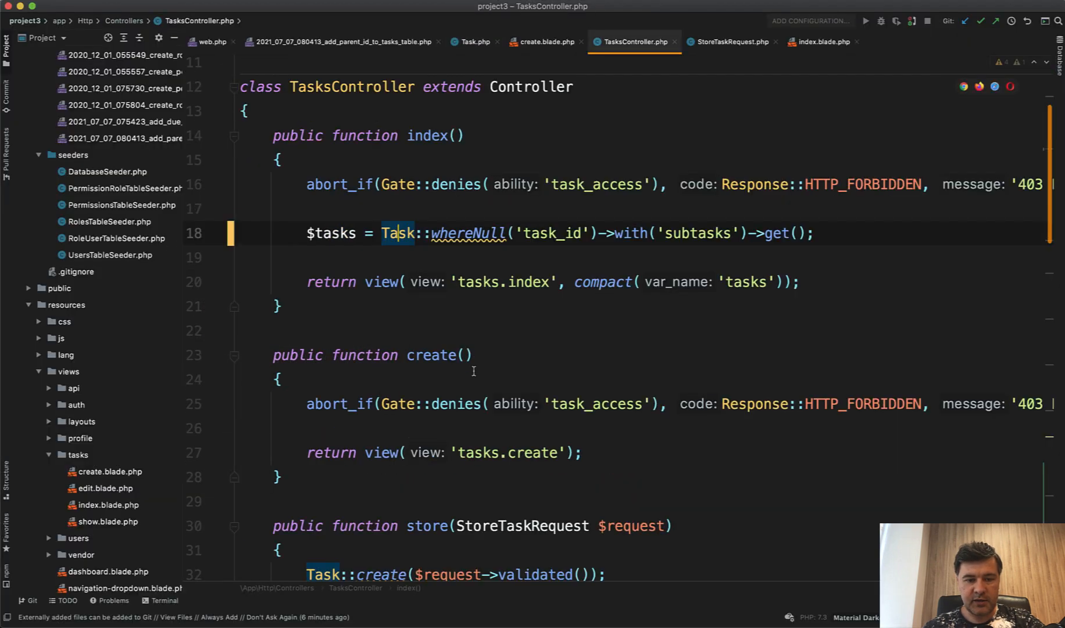
scroll(down, 3)
text($new_task = $task->dupli();)
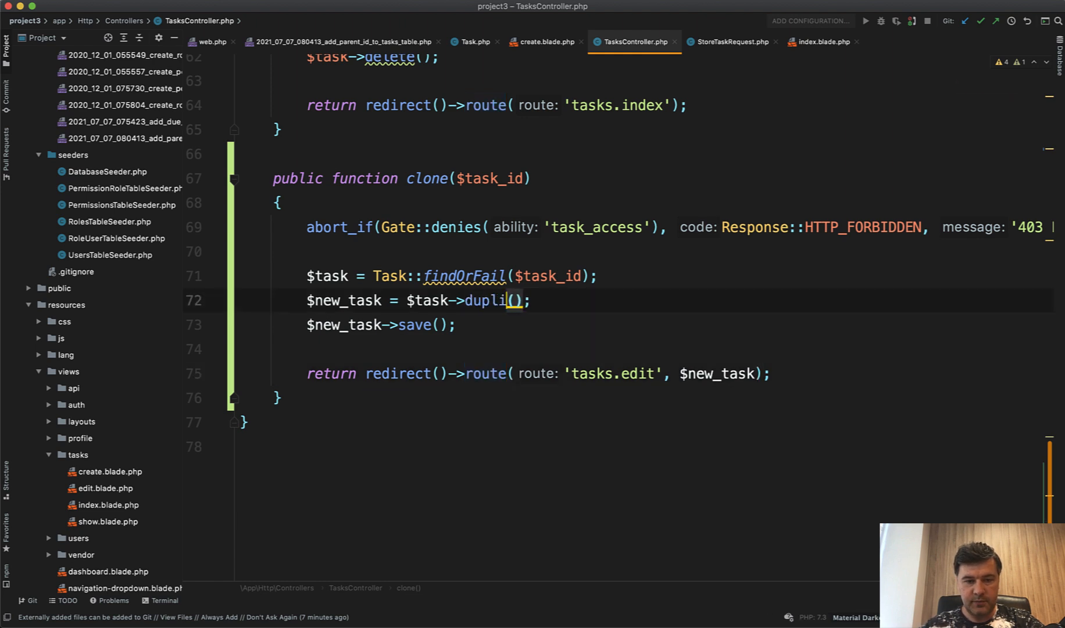
text(cate)
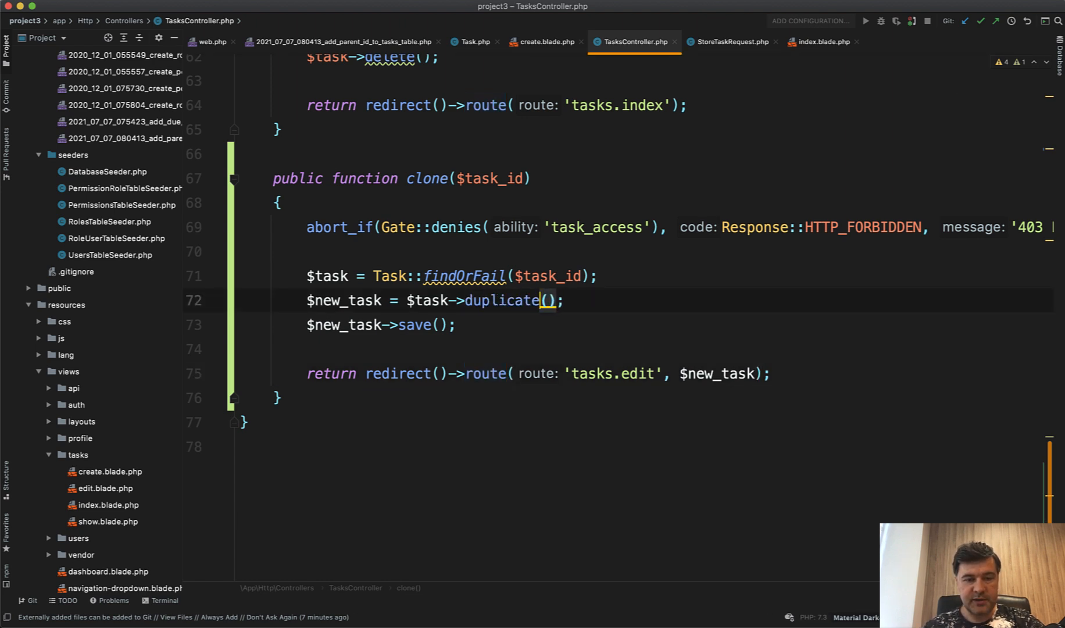
Add the Cloneable trait and $cloneable_relations = ['subtasks'] to the Task model.
click(473, 41)
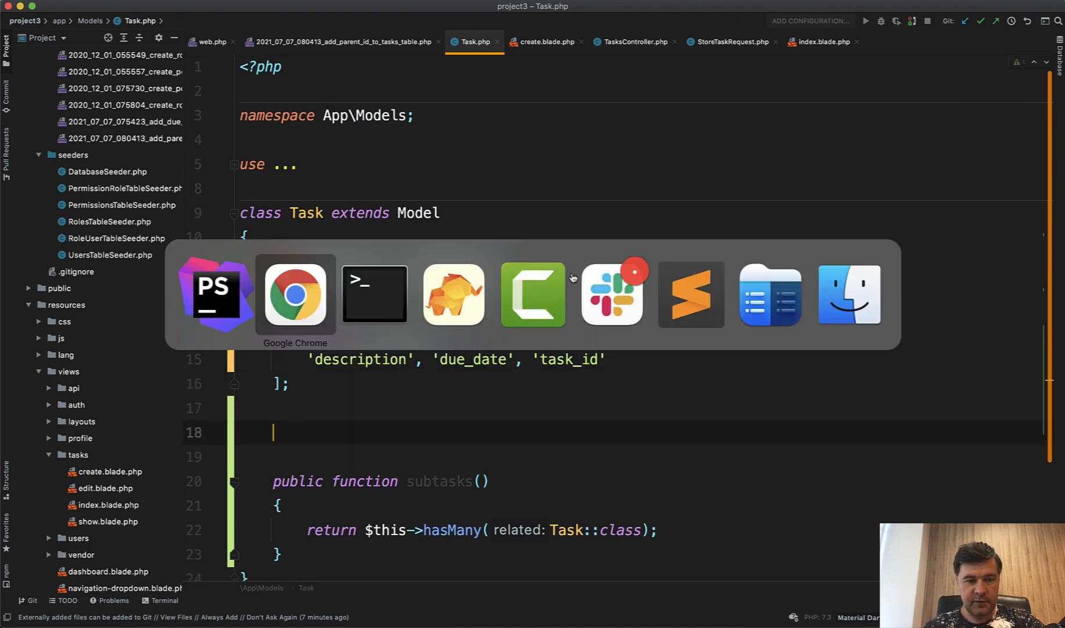
click(295, 294)
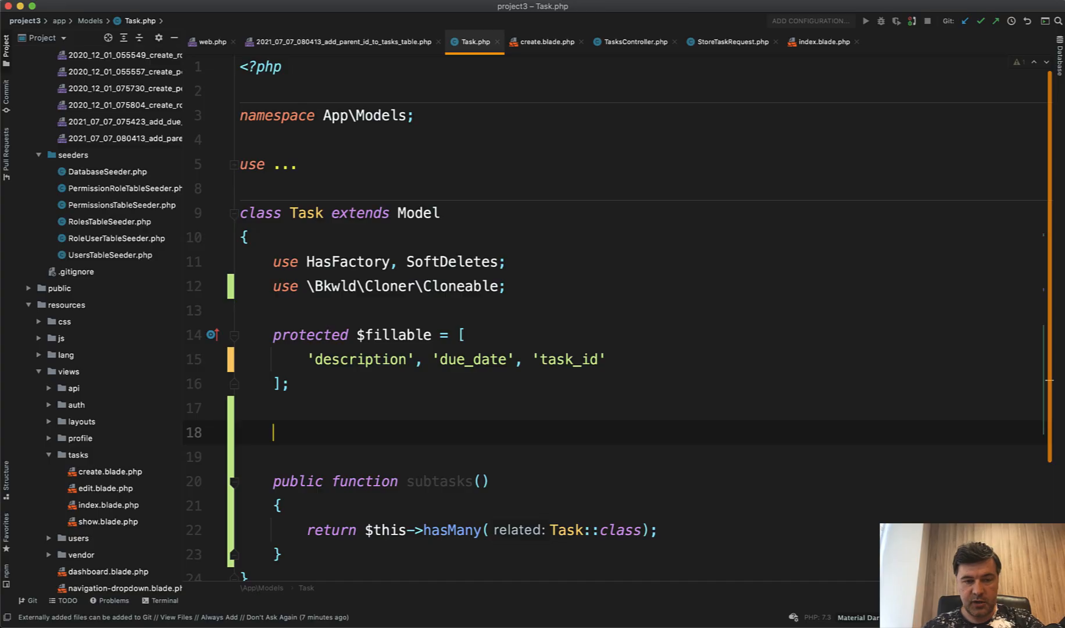
text(protected $cloneable_relations = ['photos', 'authors'];)
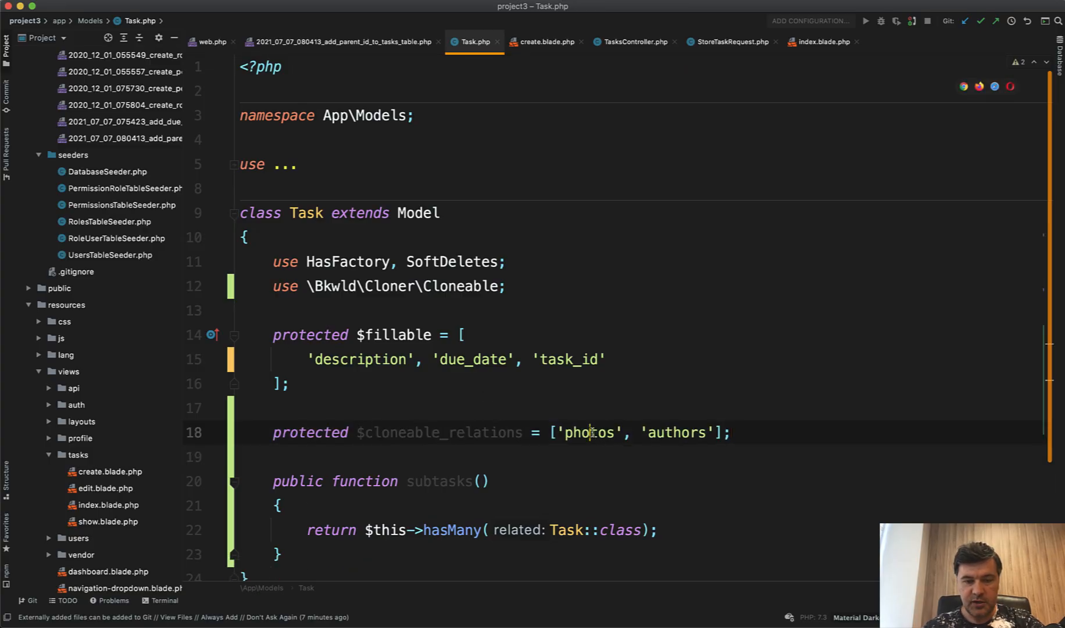
text(subtasks)
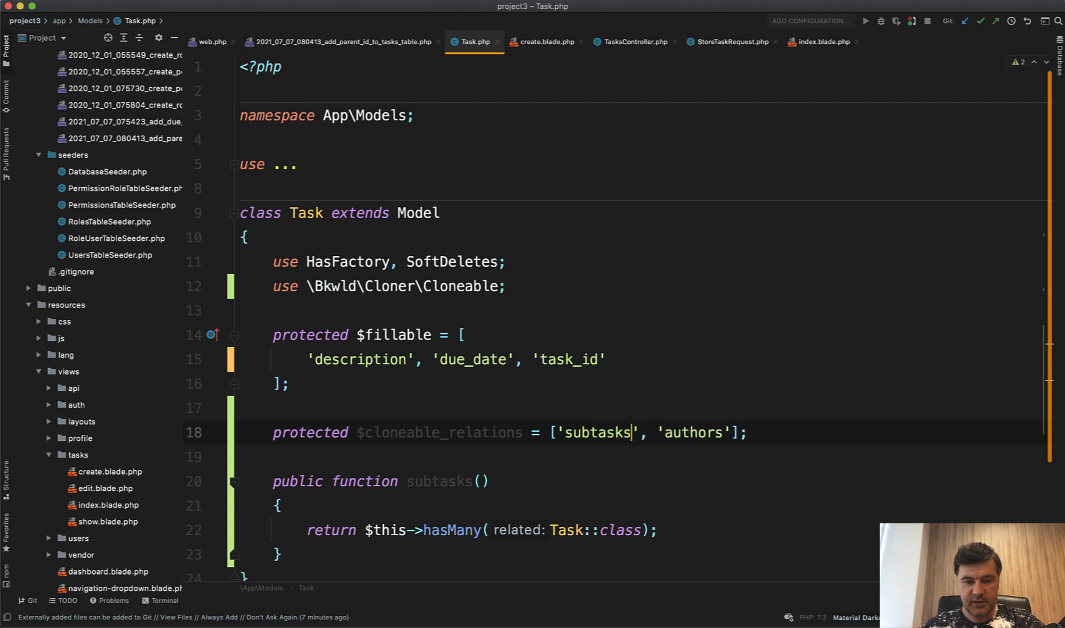
key(Backspace)
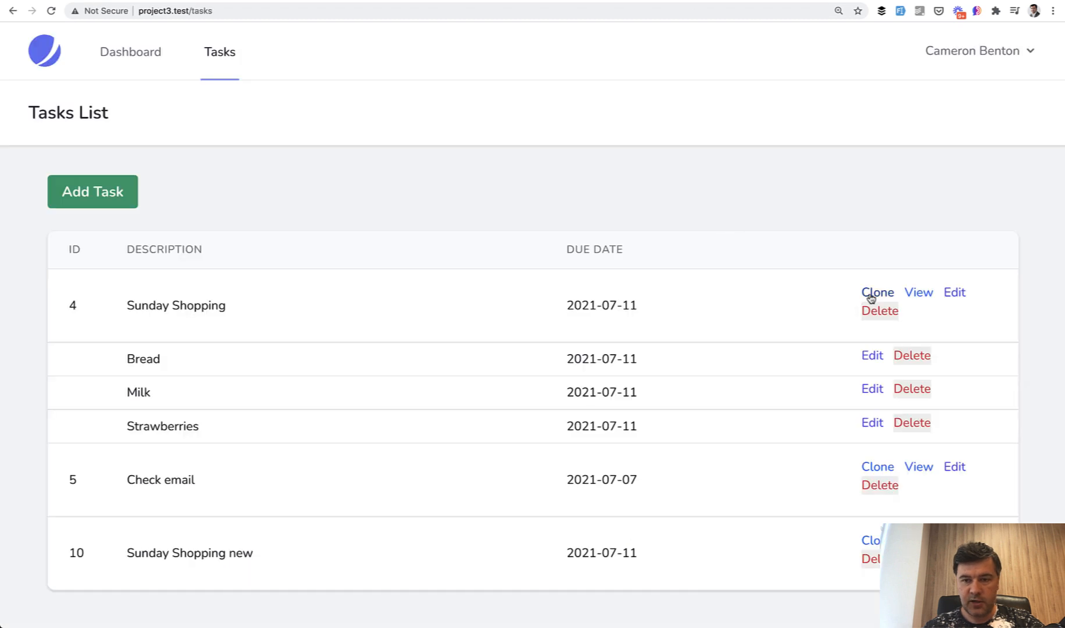
Clone Sunday Shopping and save the edit form, creating task 11 with copied subtasks.
click(953, 292)
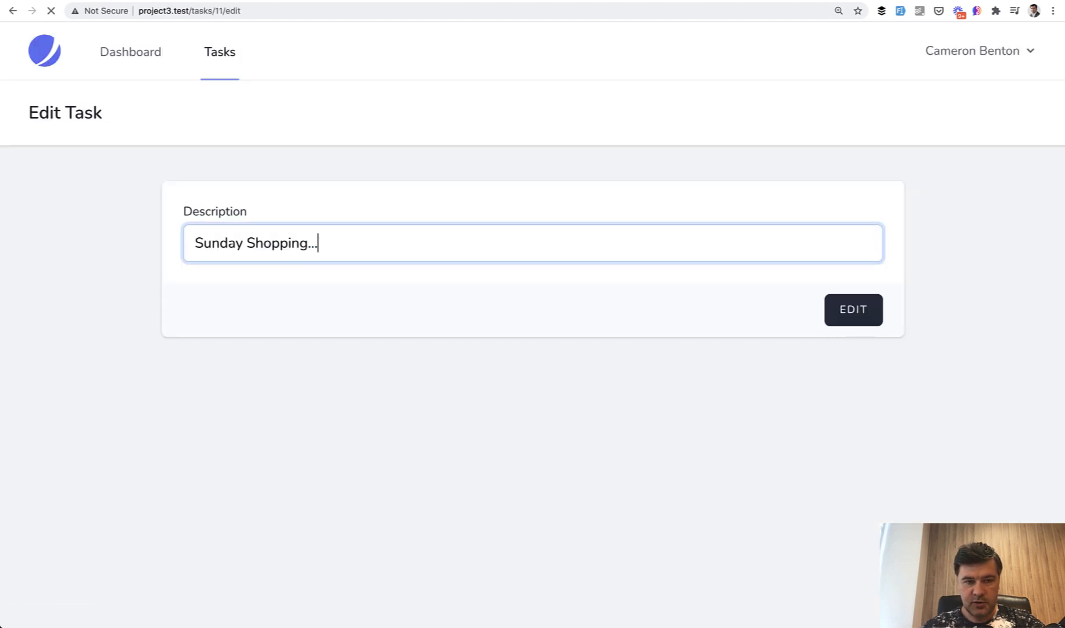
click(853, 309)
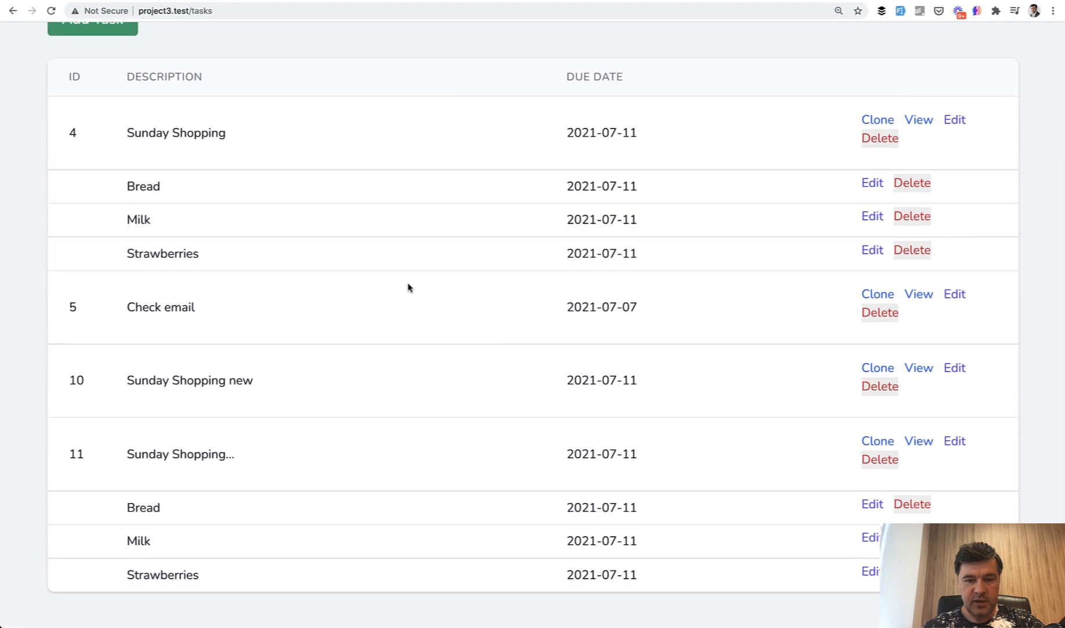
mouse_move(429, 476)
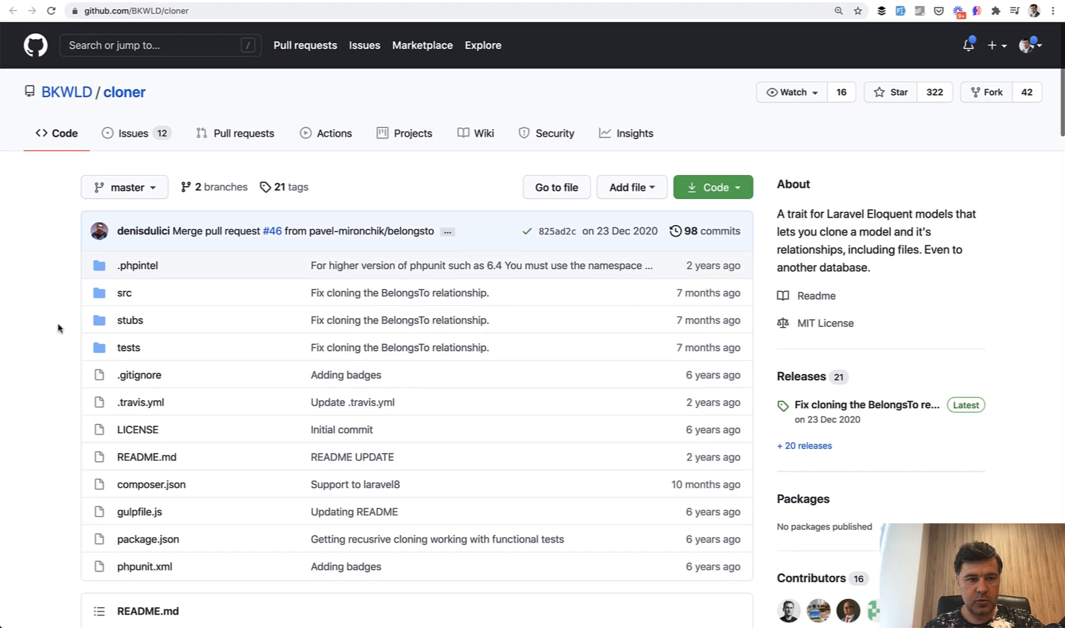
mouse_move(67, 92)
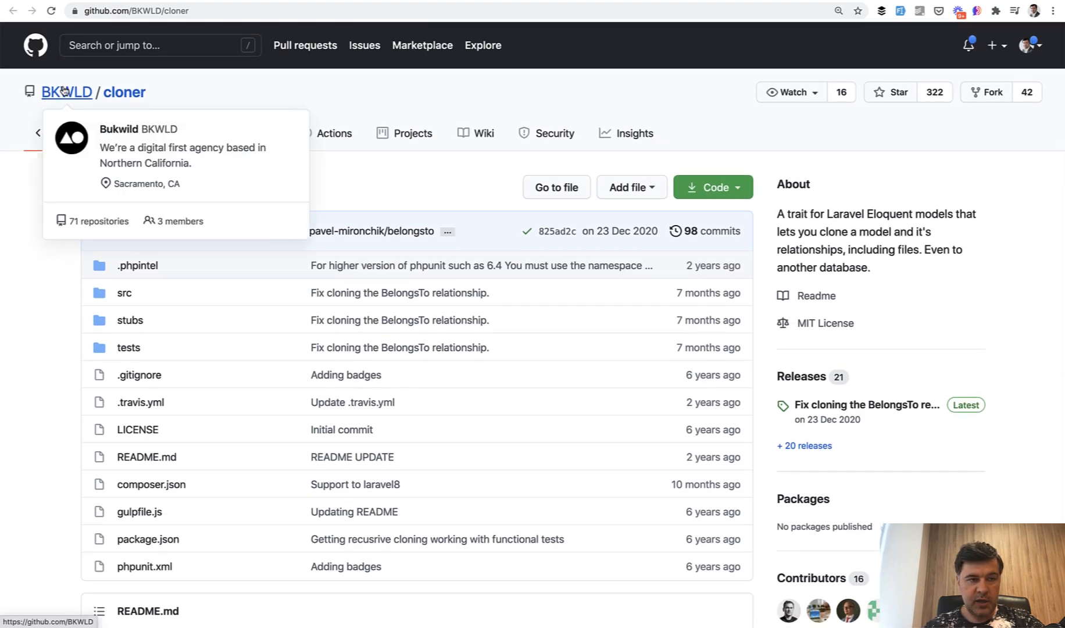